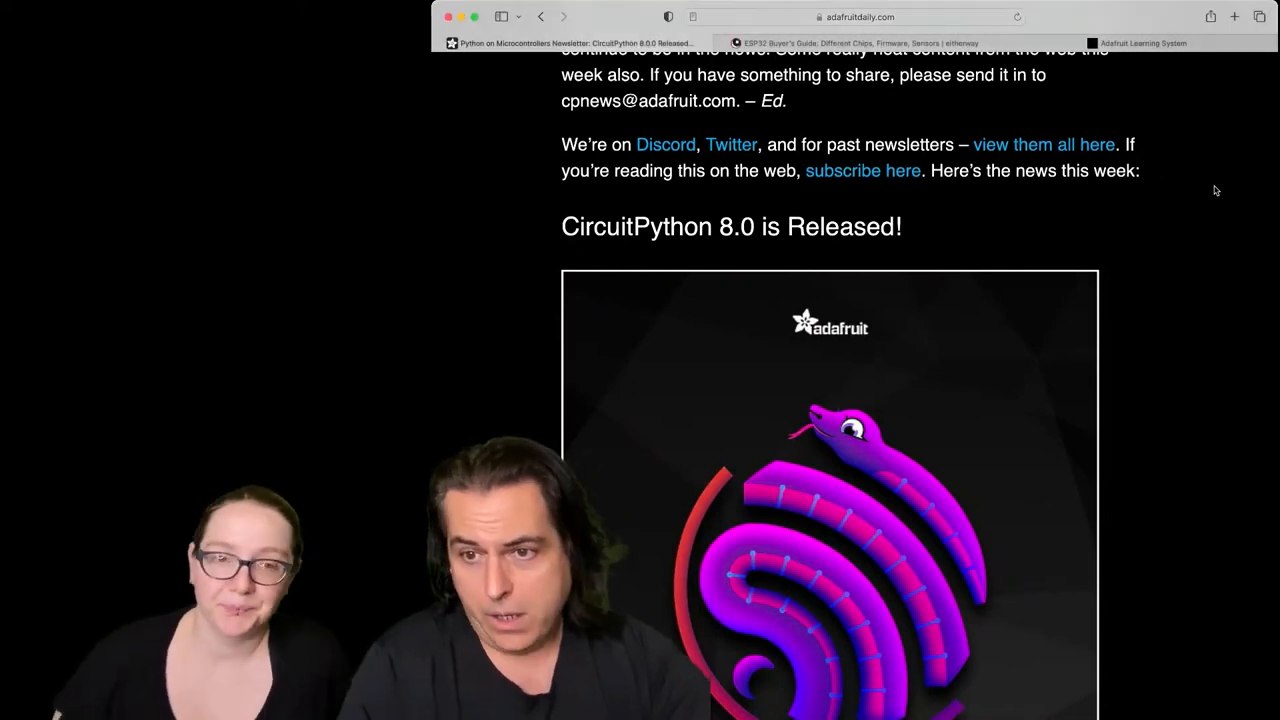
Step: Scroll Adafruit Daily down to the 'CircuitPython 8.0 is Released!' story and its full poster
scroll("down", 3)
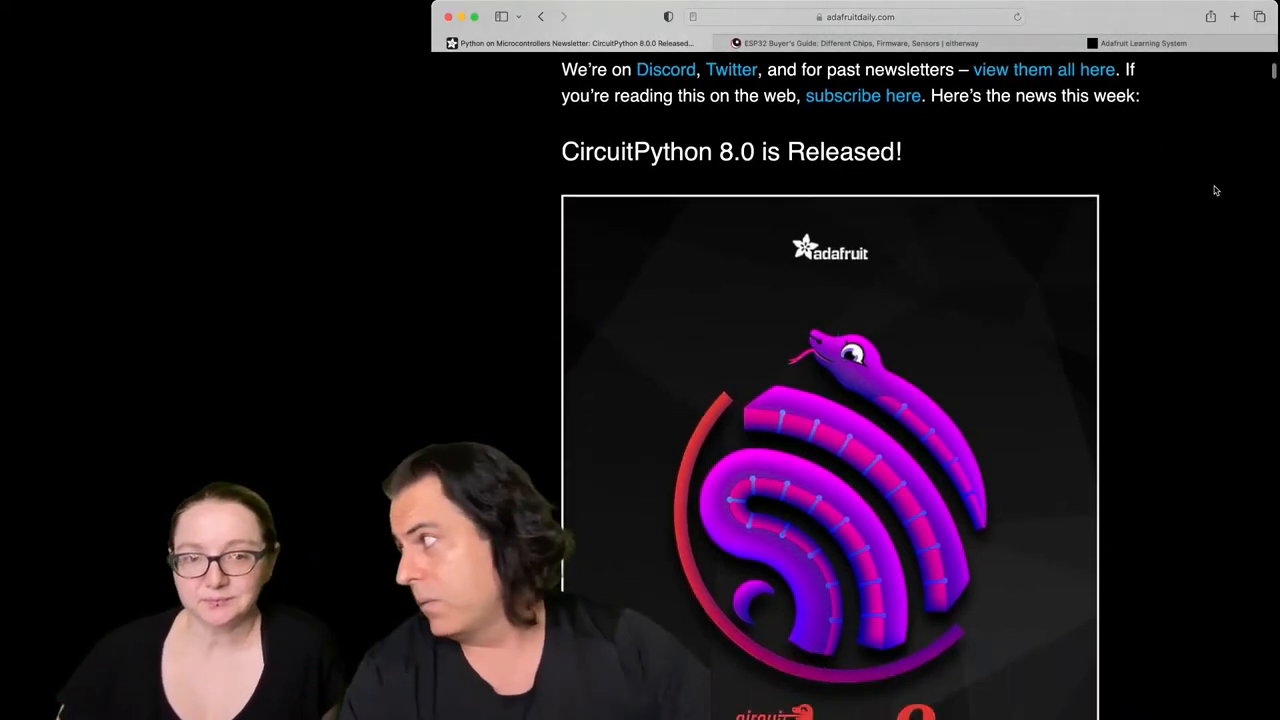
scroll("down", 3)
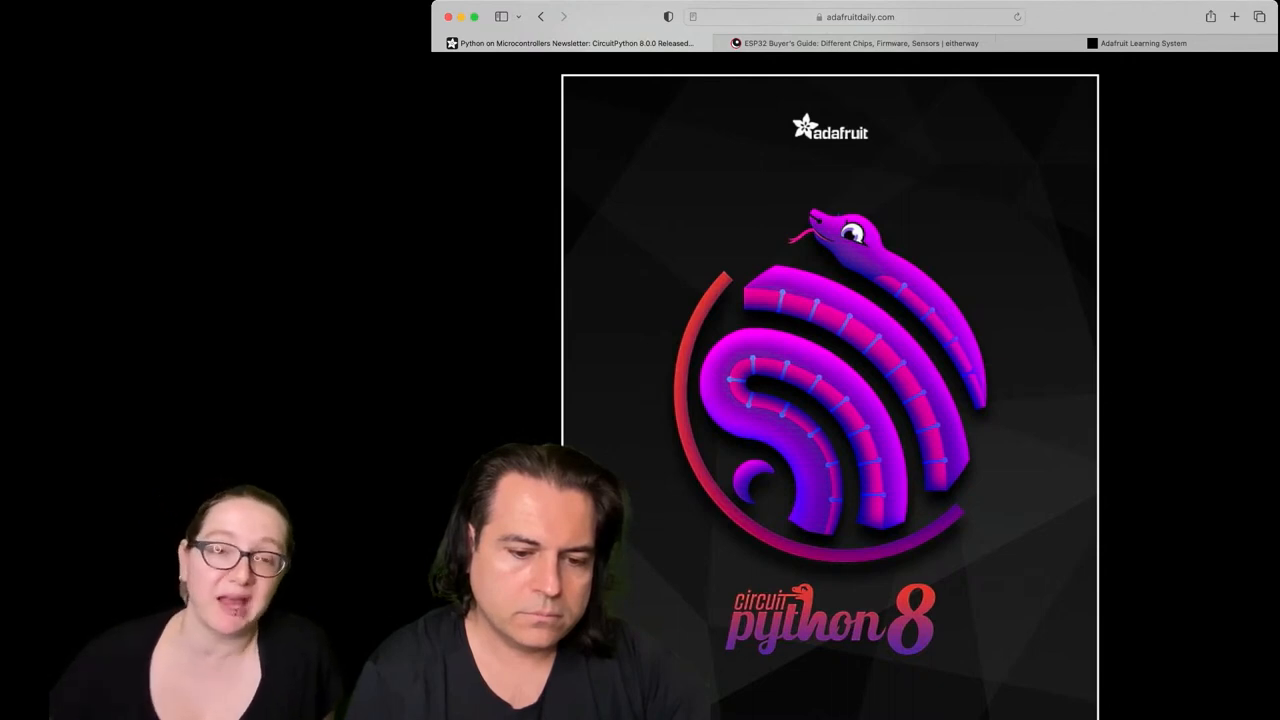
mouse_move(1213, 190)
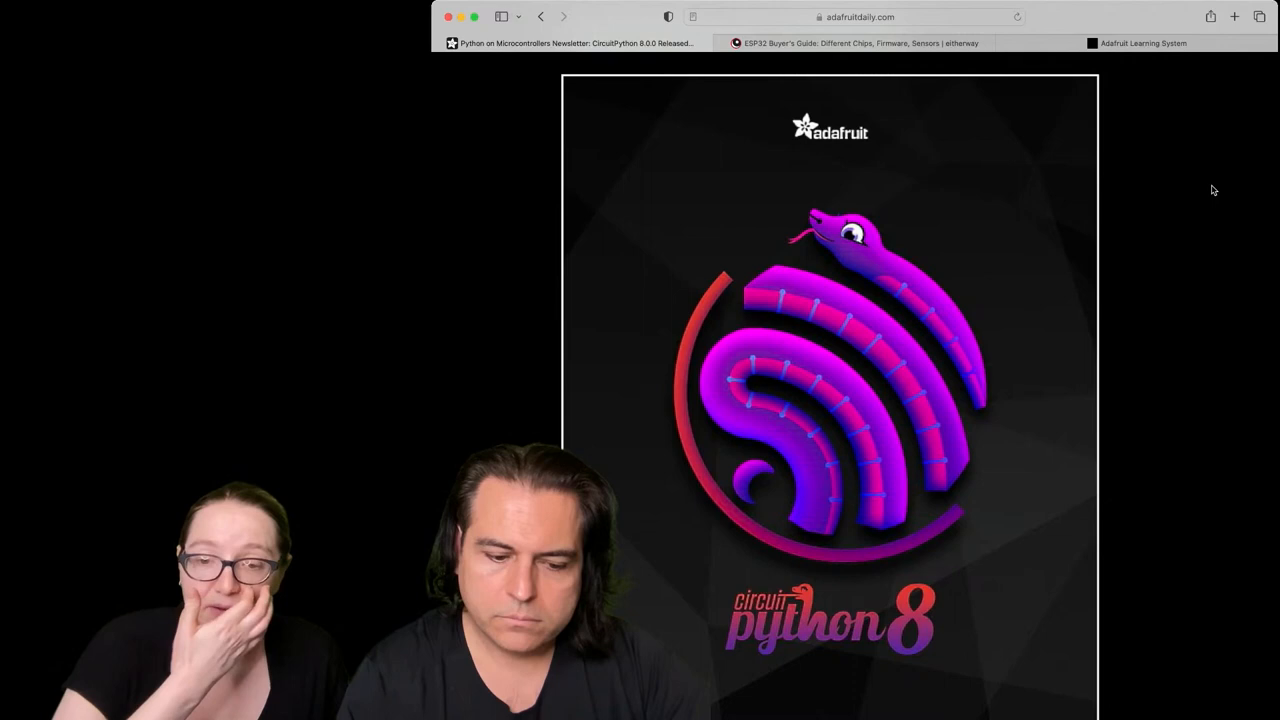
scroll("down", 3)
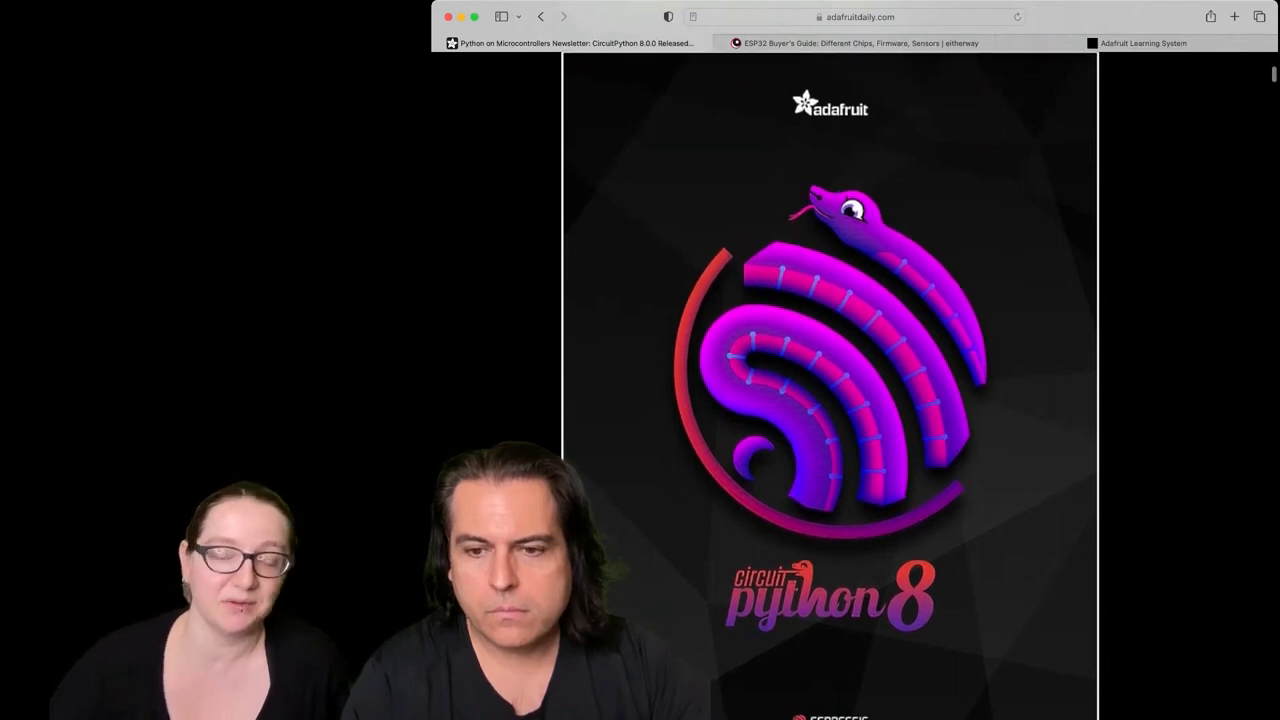
mouse_move(1213, 190)
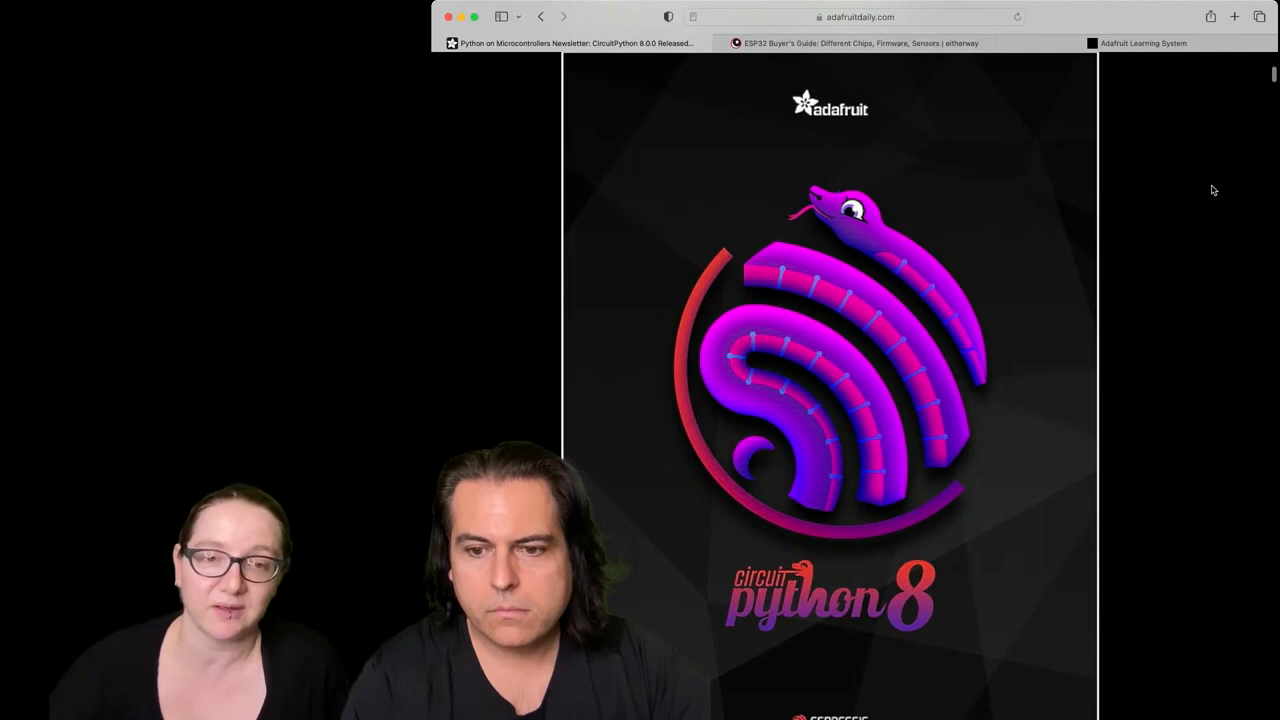
scroll("down", 3)
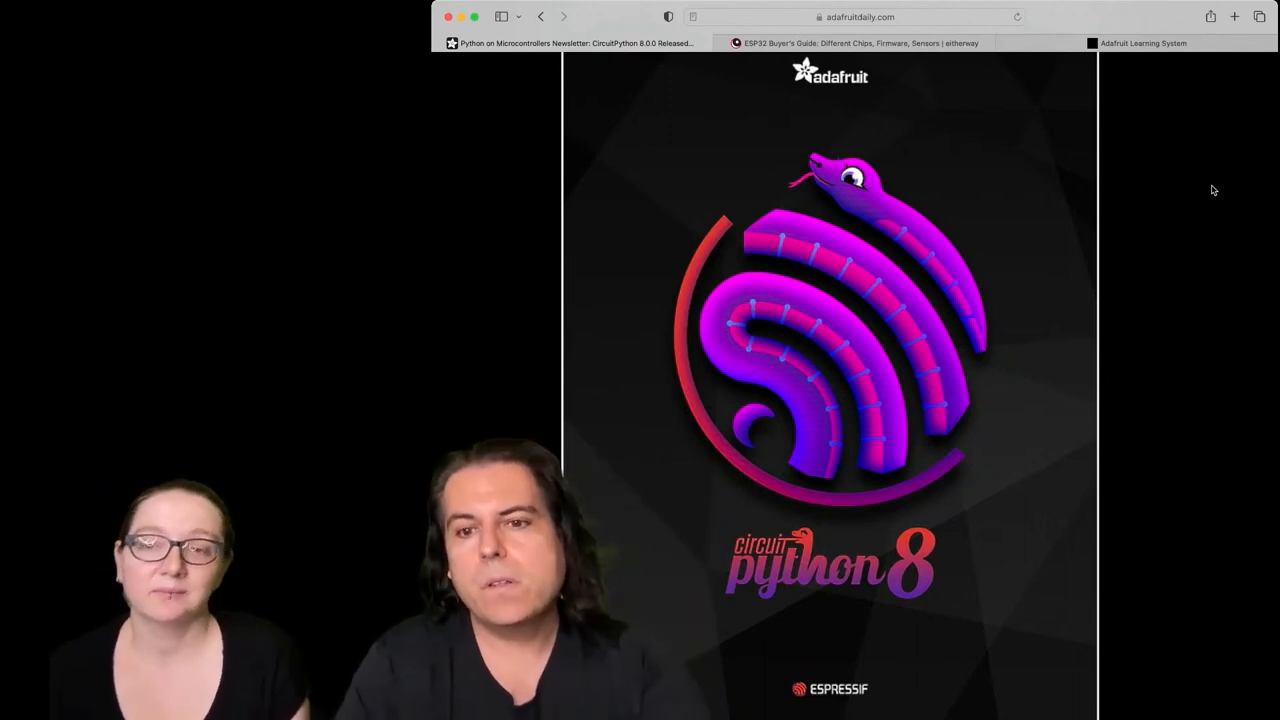
Step: Scroll the newsletter past the Make: board-guide item to the ESP32 Buyer's Guide story and eitherway.io link
scroll("down", 3)
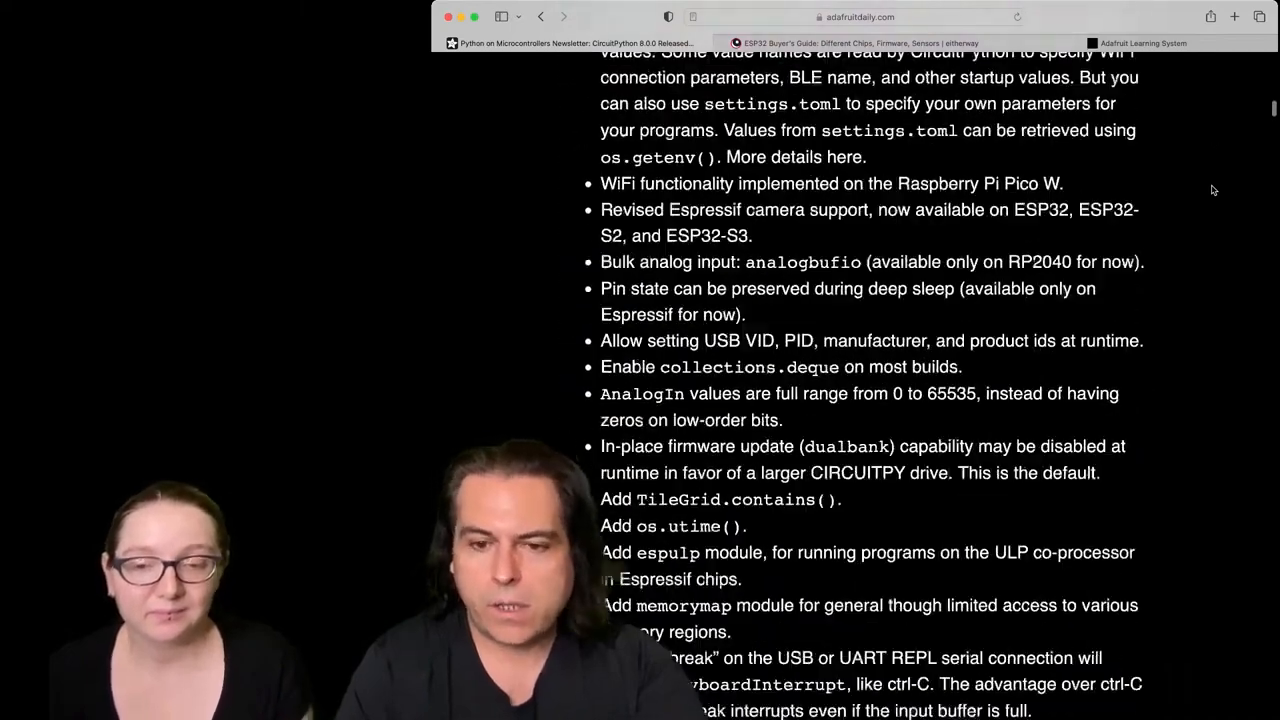
scroll("down", 3)
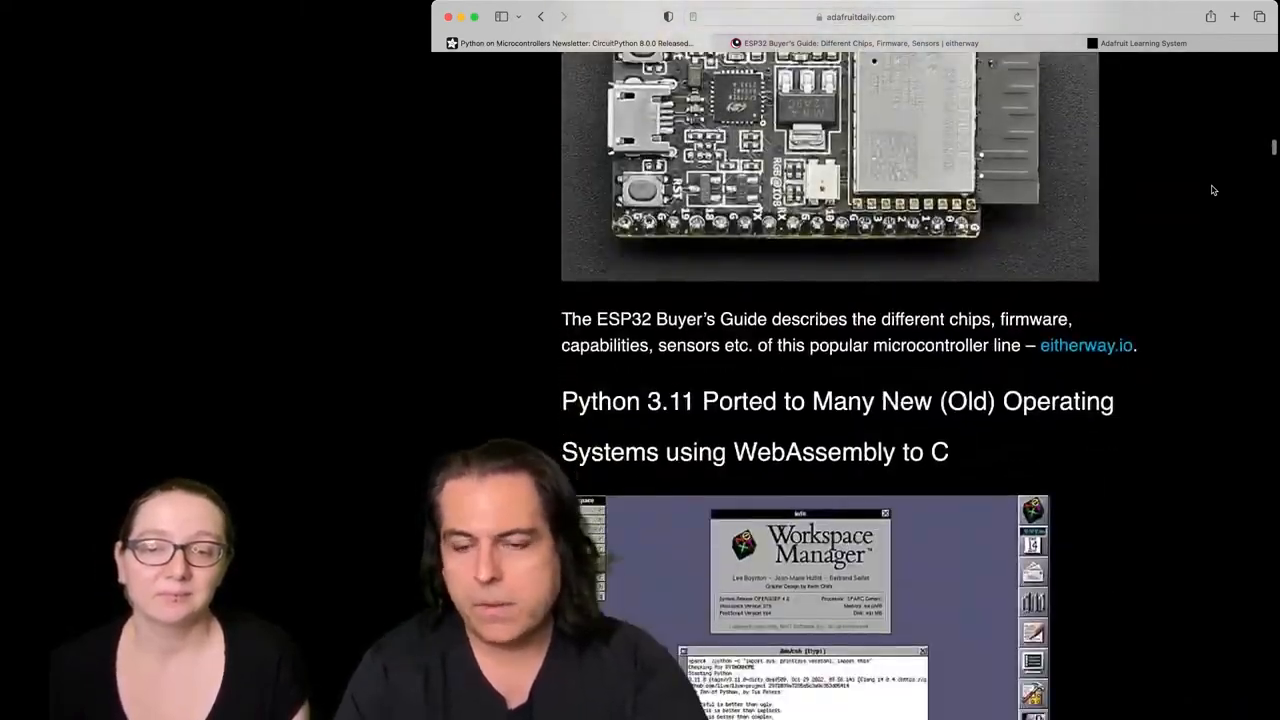
scroll("down", 3)
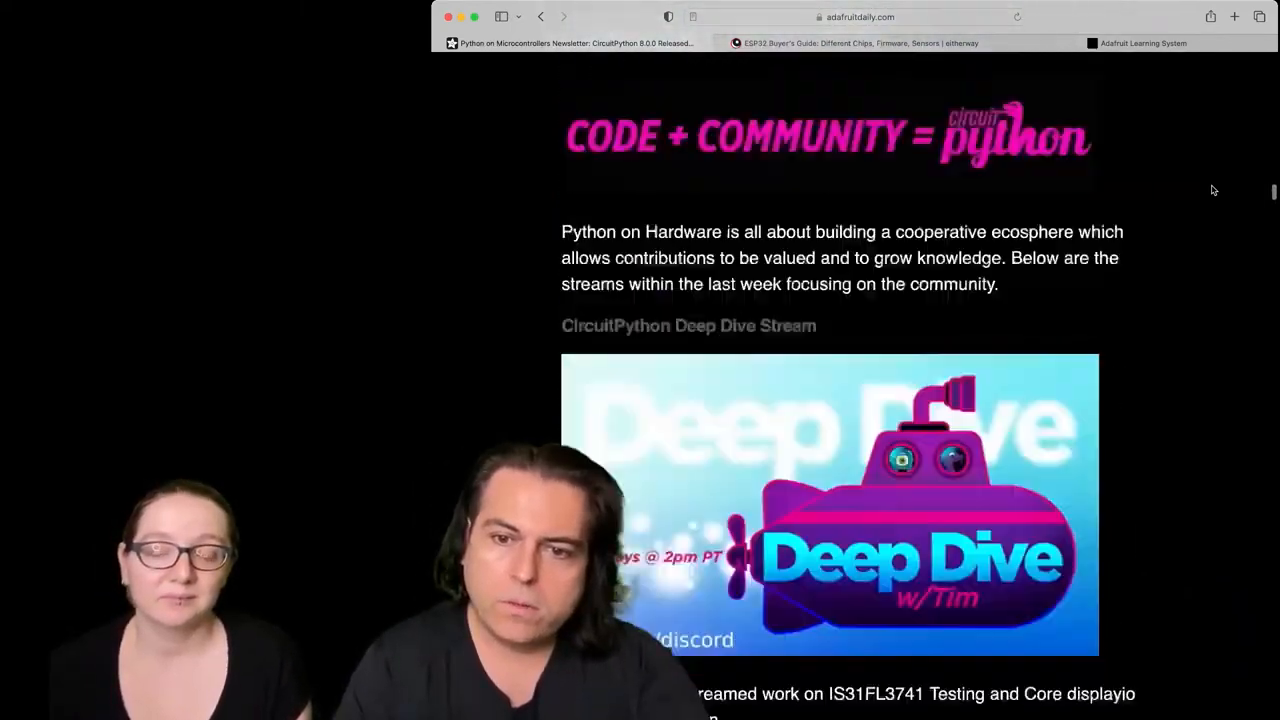
scroll("down", 3)
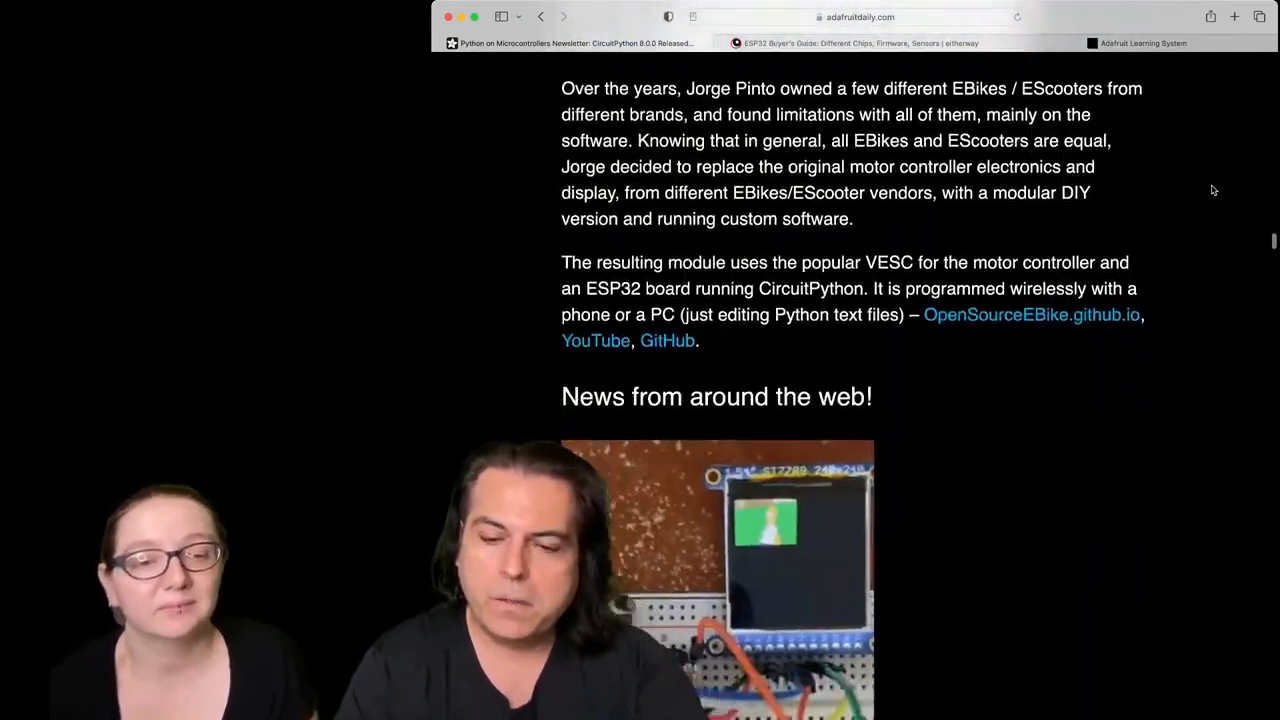
scroll("down", 3)
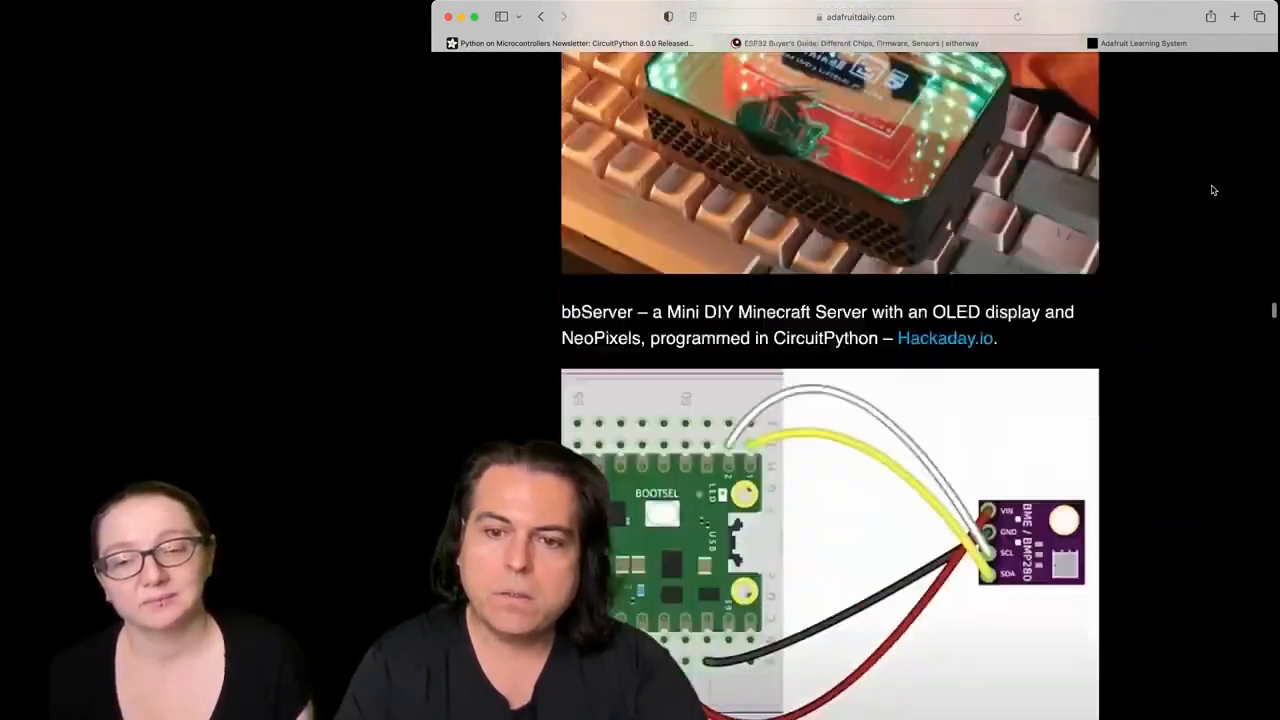
scroll("down", 3)
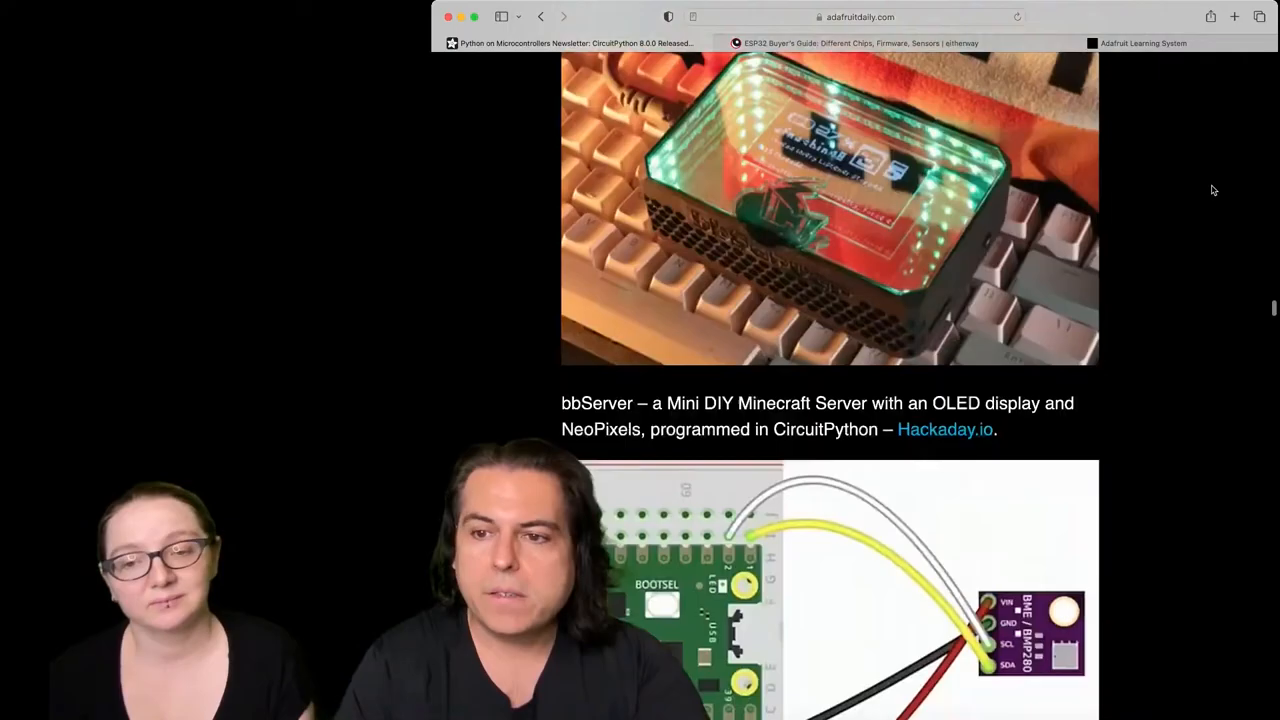
scroll("down", 3)
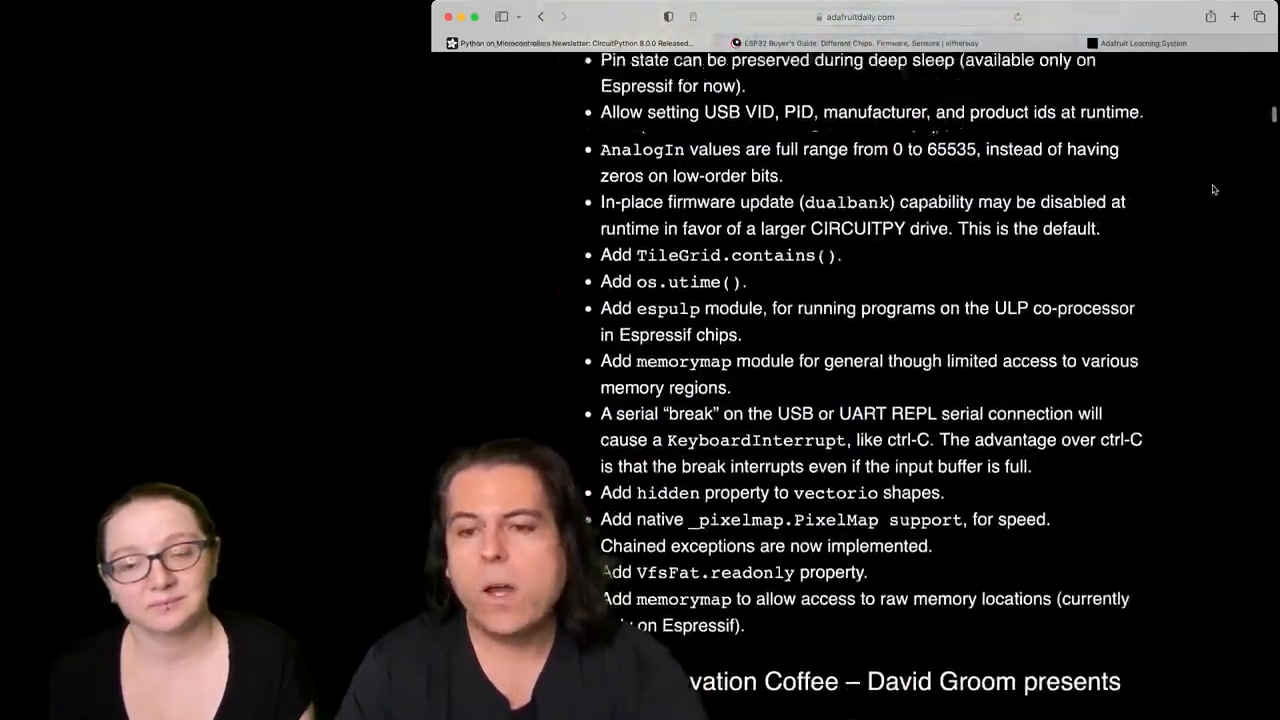
scroll("down", 3)
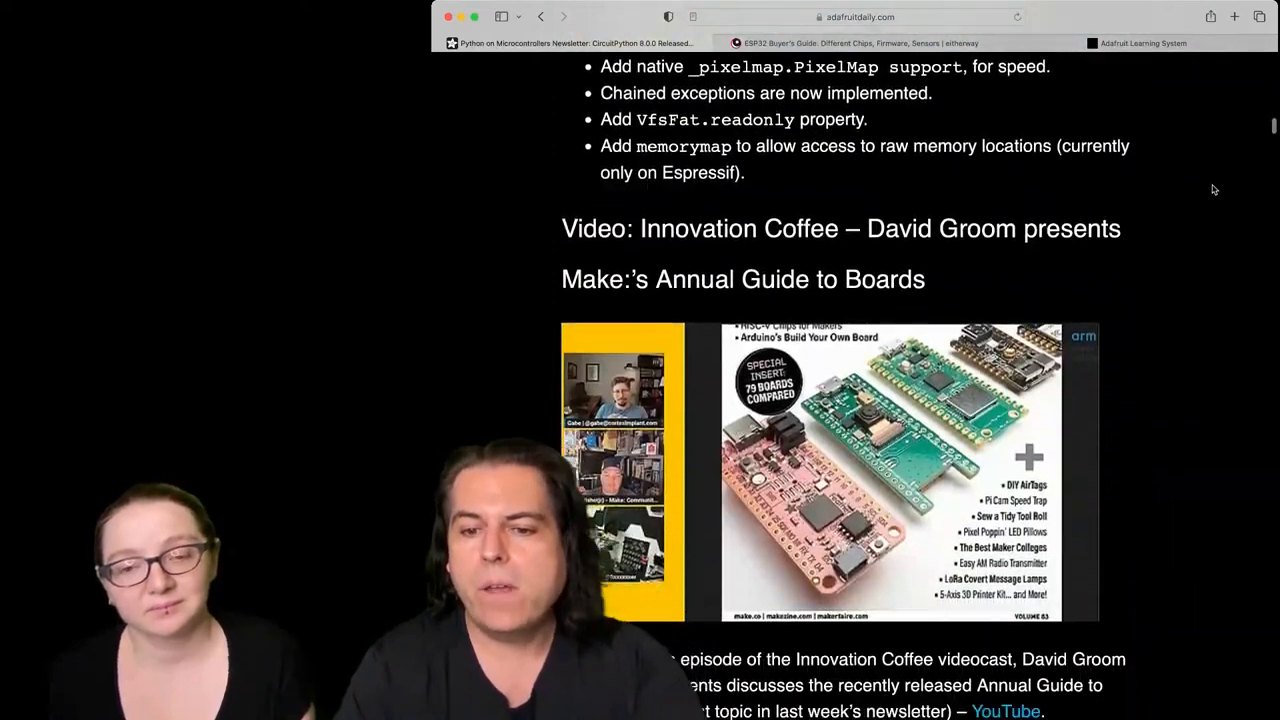
scroll("down", 3)
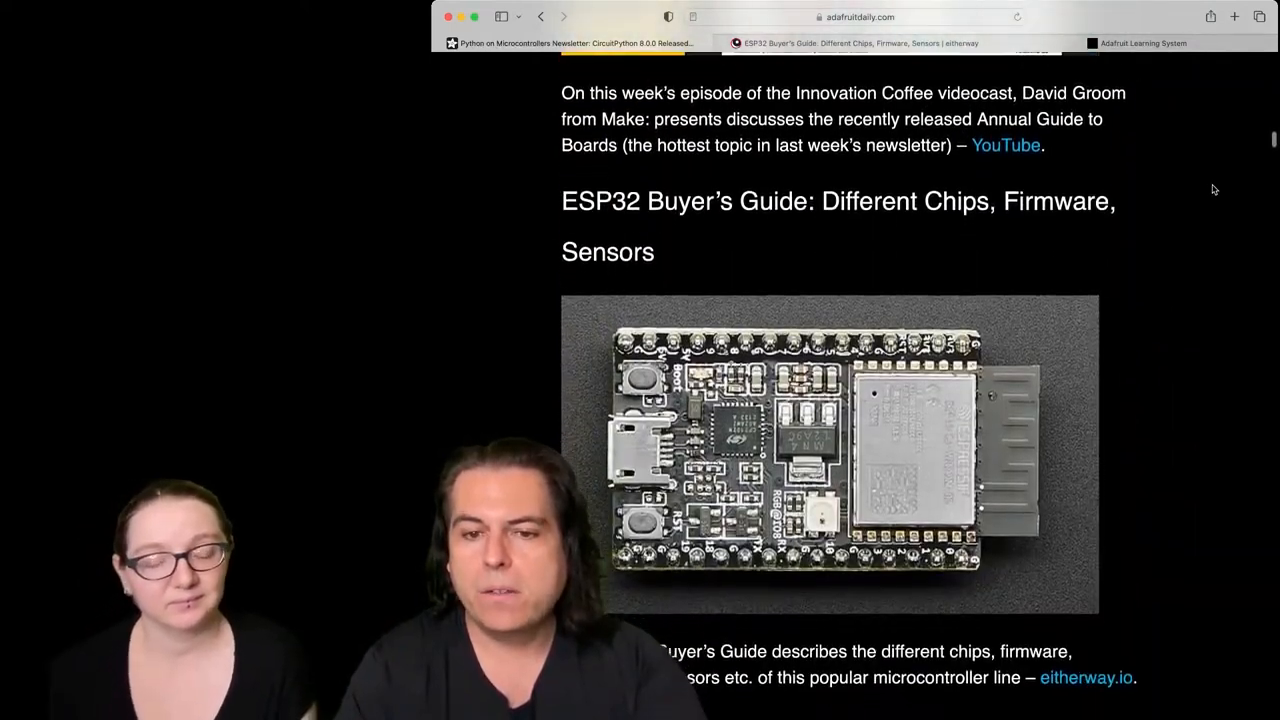
scroll("down", 3)
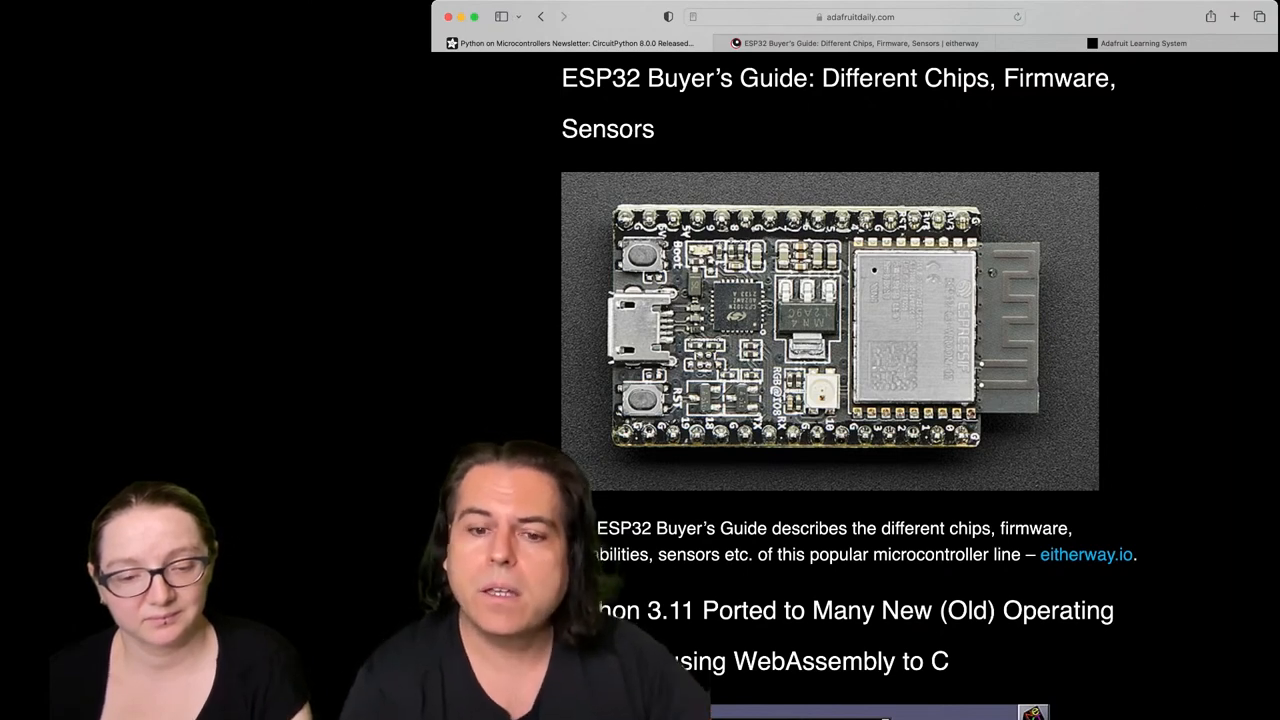
mouse_move(1185, 109)
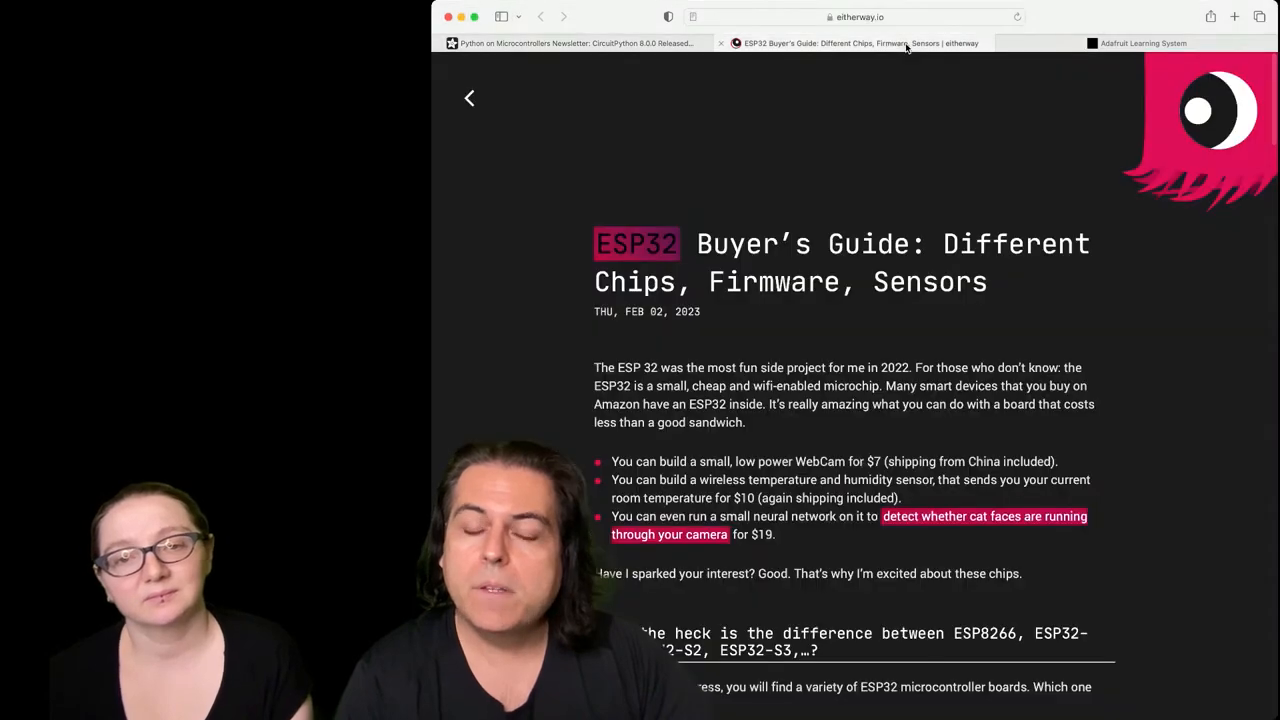
mouse_move(925, 103)
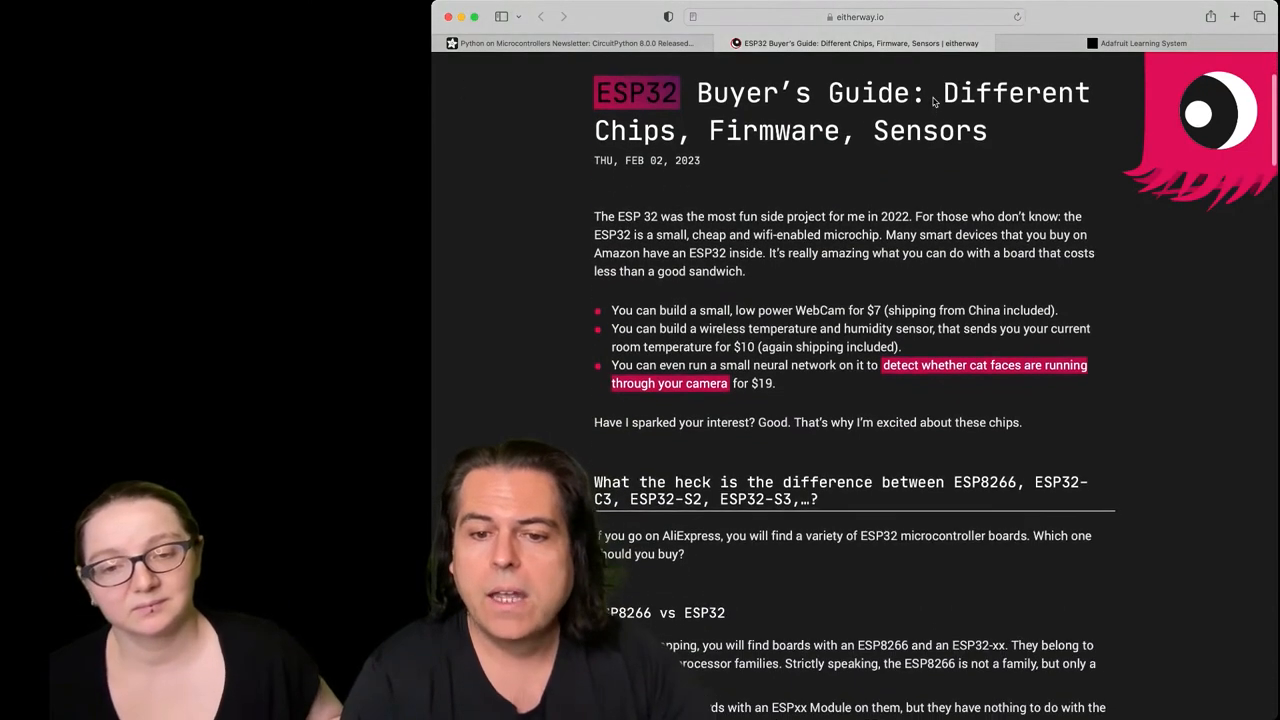
Step: Scroll the eitherway.io ESP32 Buyer's Guide from its intro down to the ESP8266 vs ESP32 heading
scroll("up", 3)
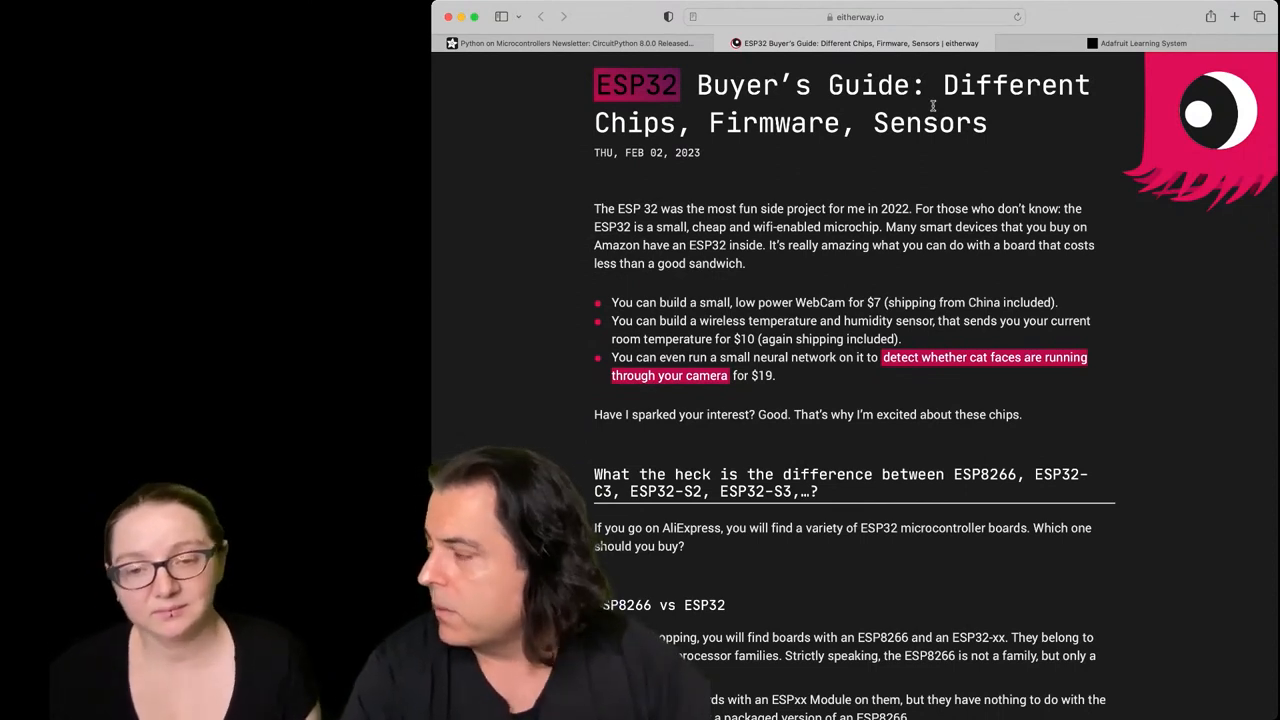
scroll("down", 3)
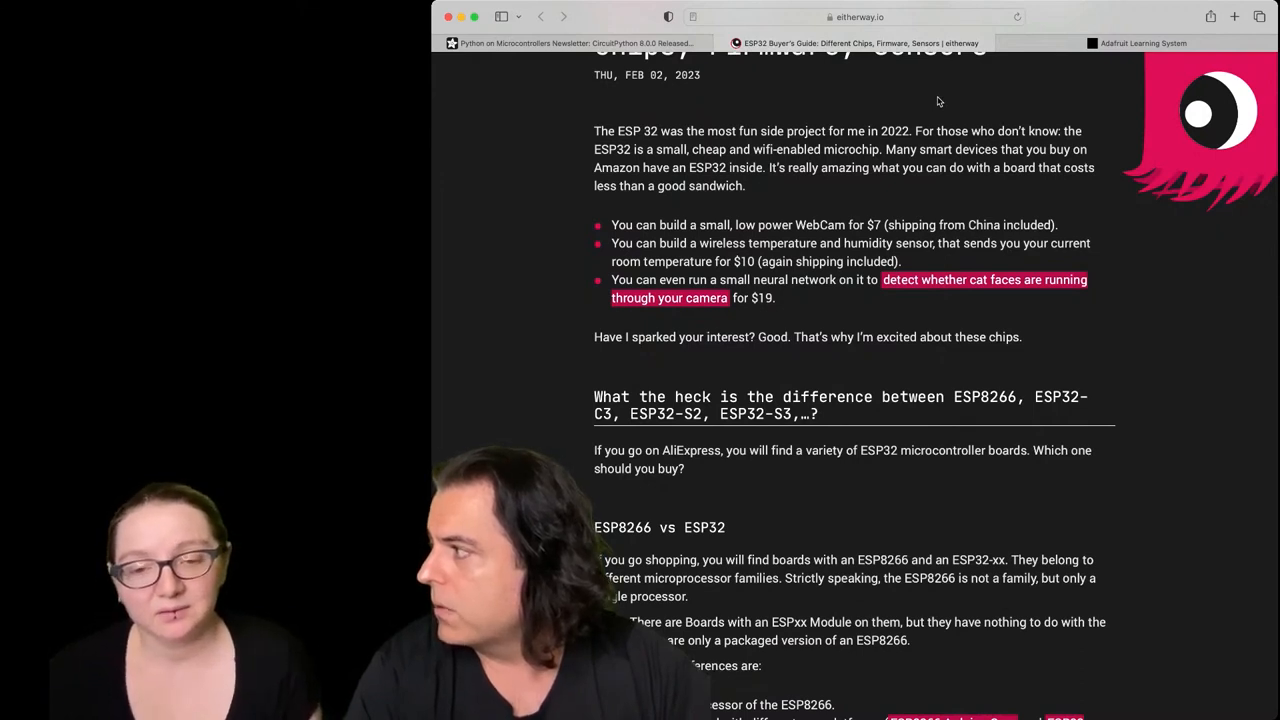
scroll("down", 3)
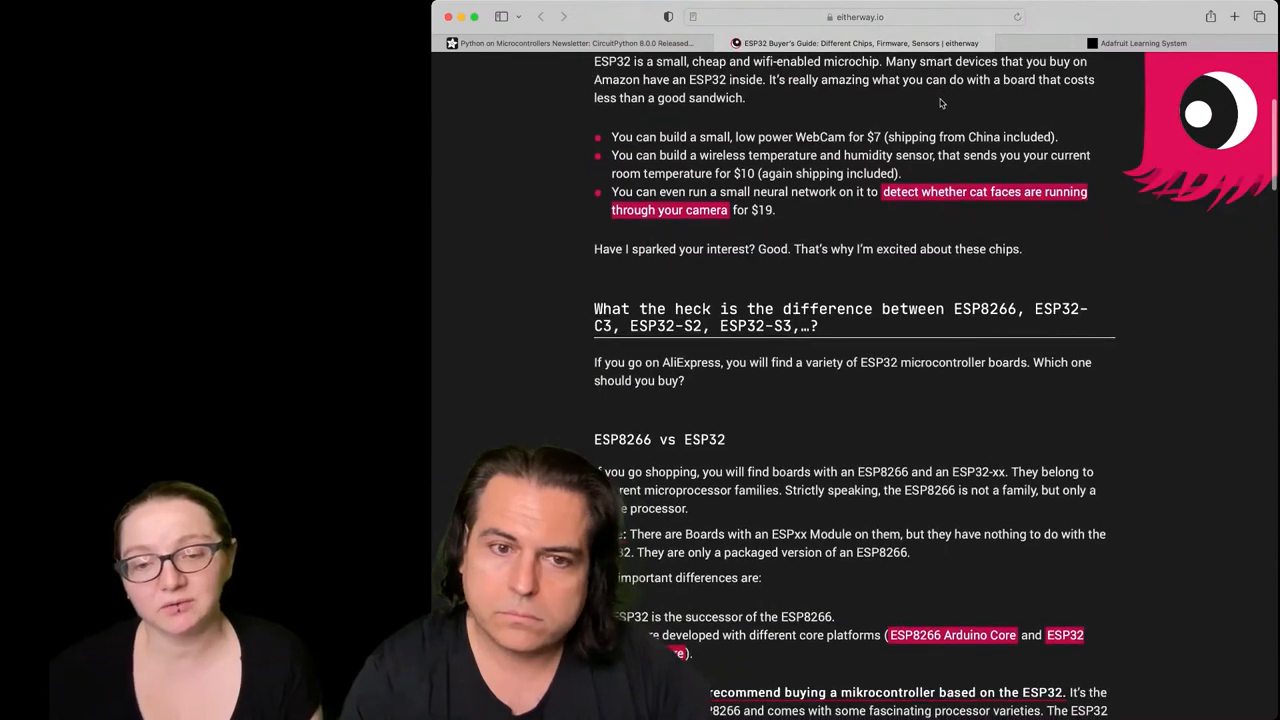
scroll("down", 3)
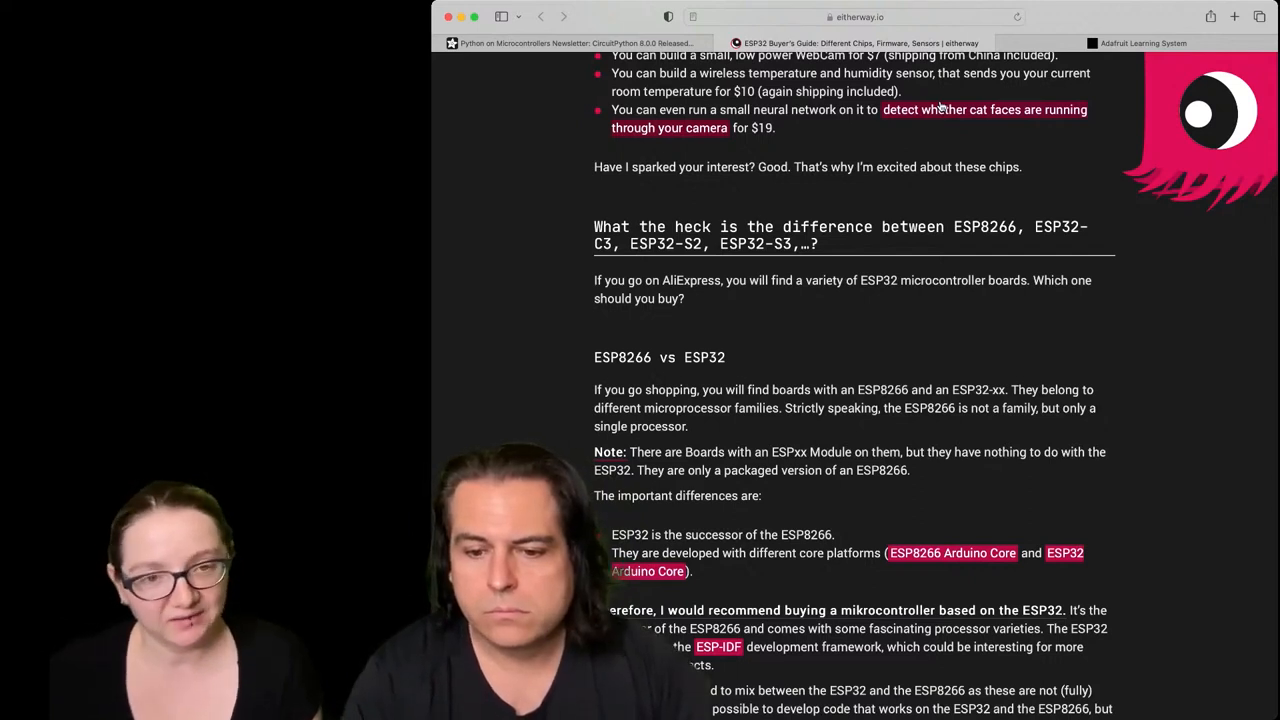
Step: Scroll to the 'What the heck is the difference between ESP8266, ESP32-C3…' section
scroll("down", 3)
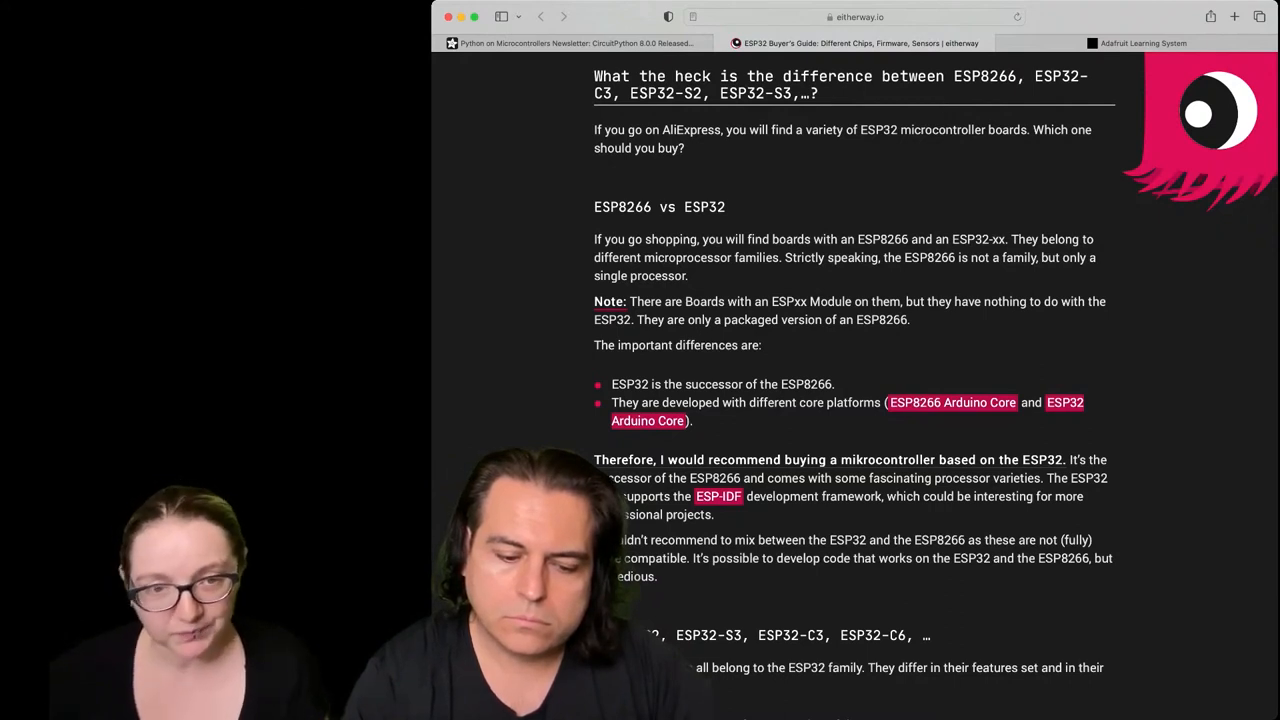
mouse_move(940, 103)
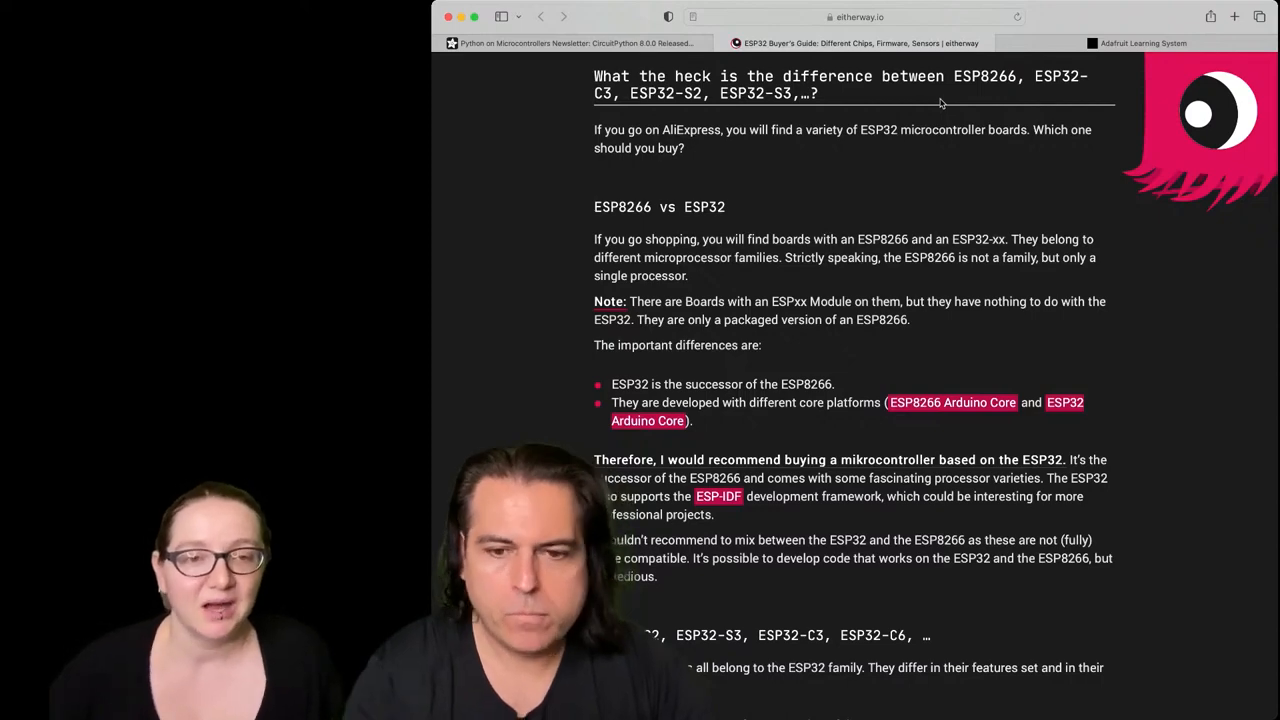
Step: Scroll past the ESP32-S2/S3/C3/C6 list to the 'So basically' advice and comparison-table link
scroll("down", 3)
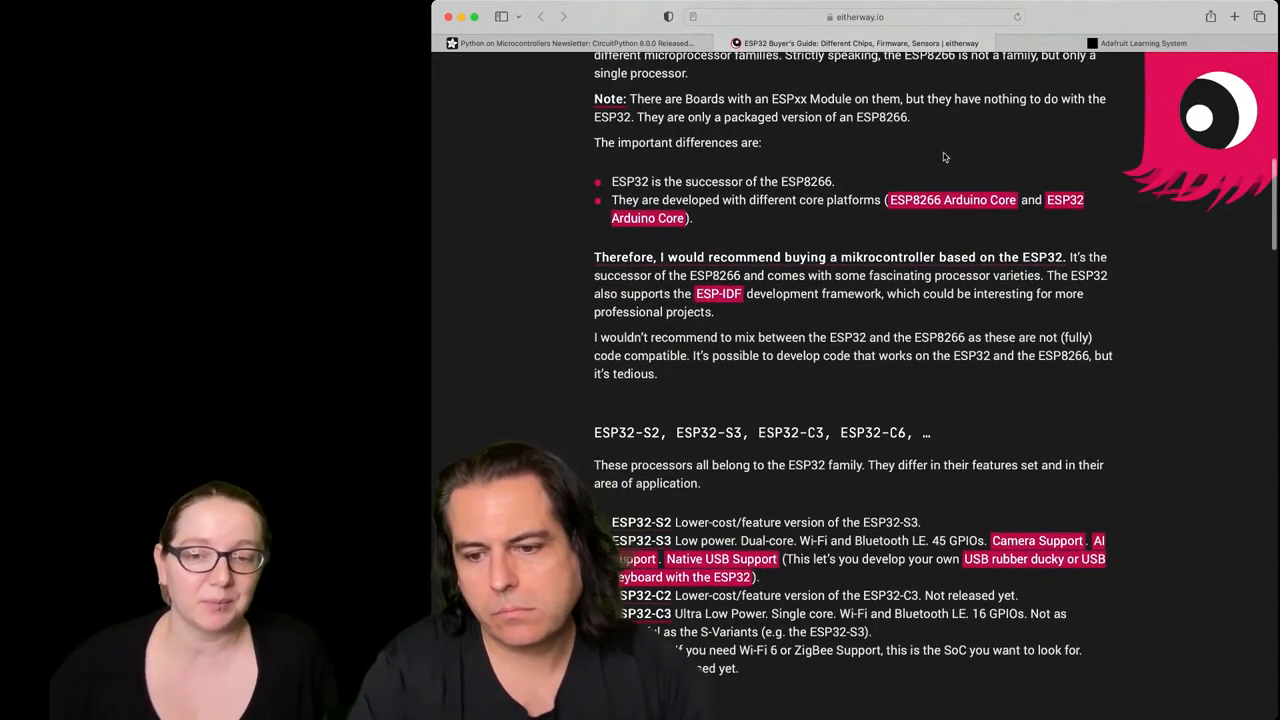
scroll("down", 3)
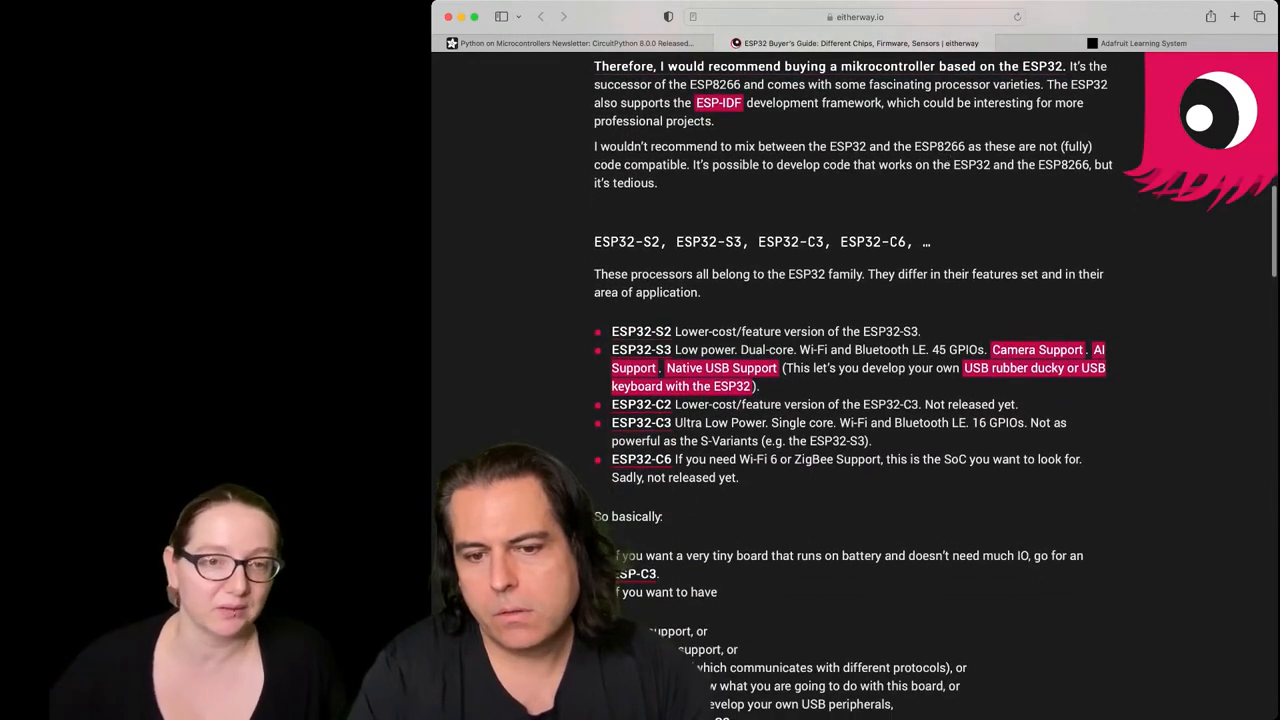
scroll("down", 3)
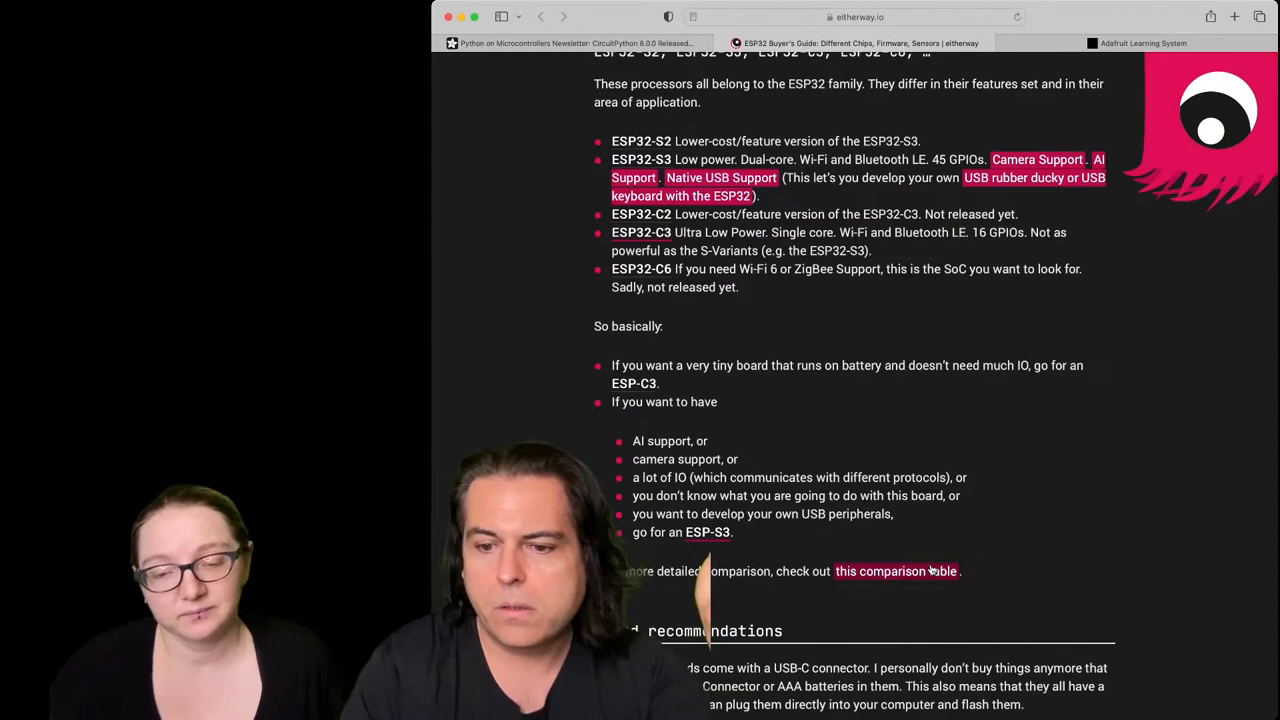
Step: Open the GitHub Gist ESP8266/ESP32 comparison table, scroll to its footnotes, then back to the top
left_click(895, 571)
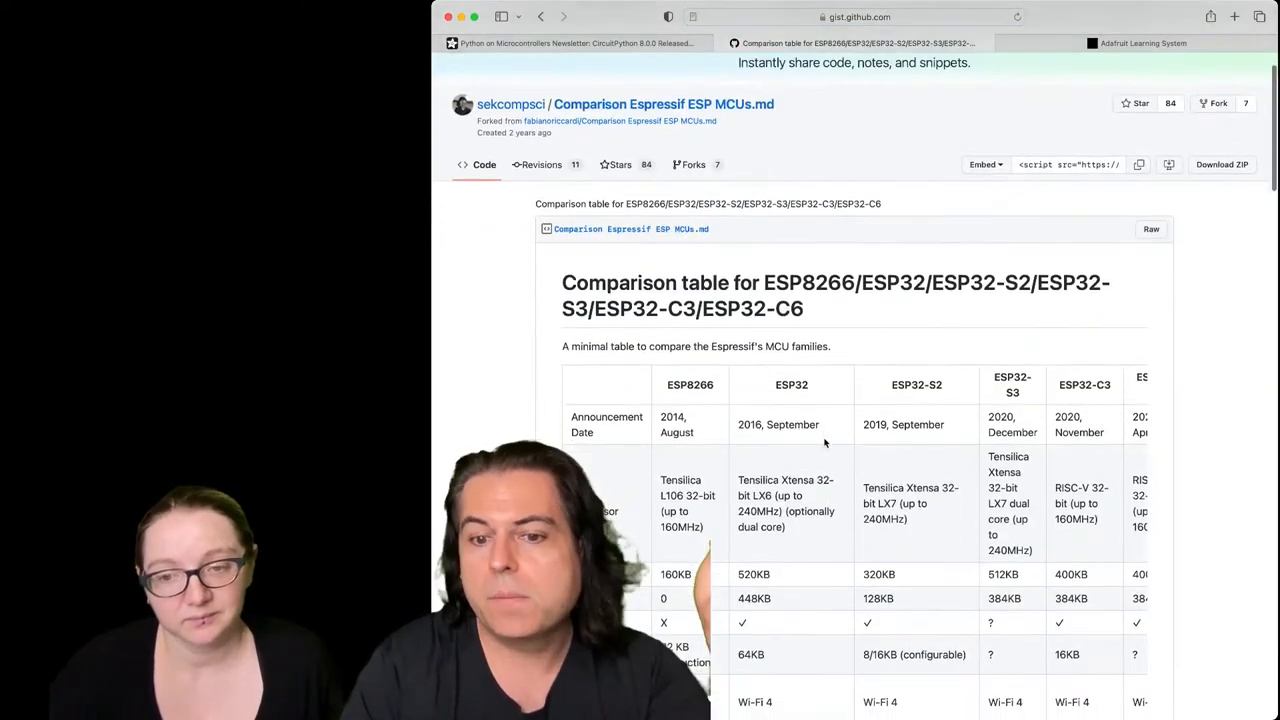
scroll("down", 3)
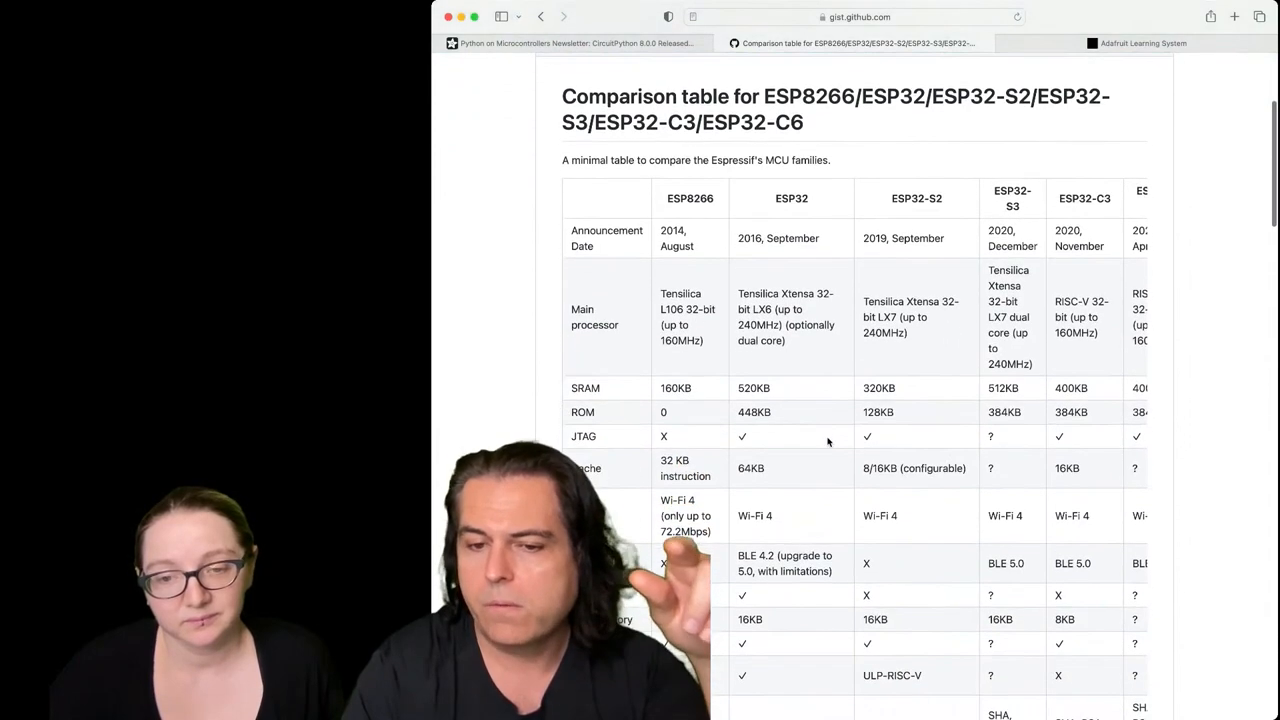
scroll("down", 3)
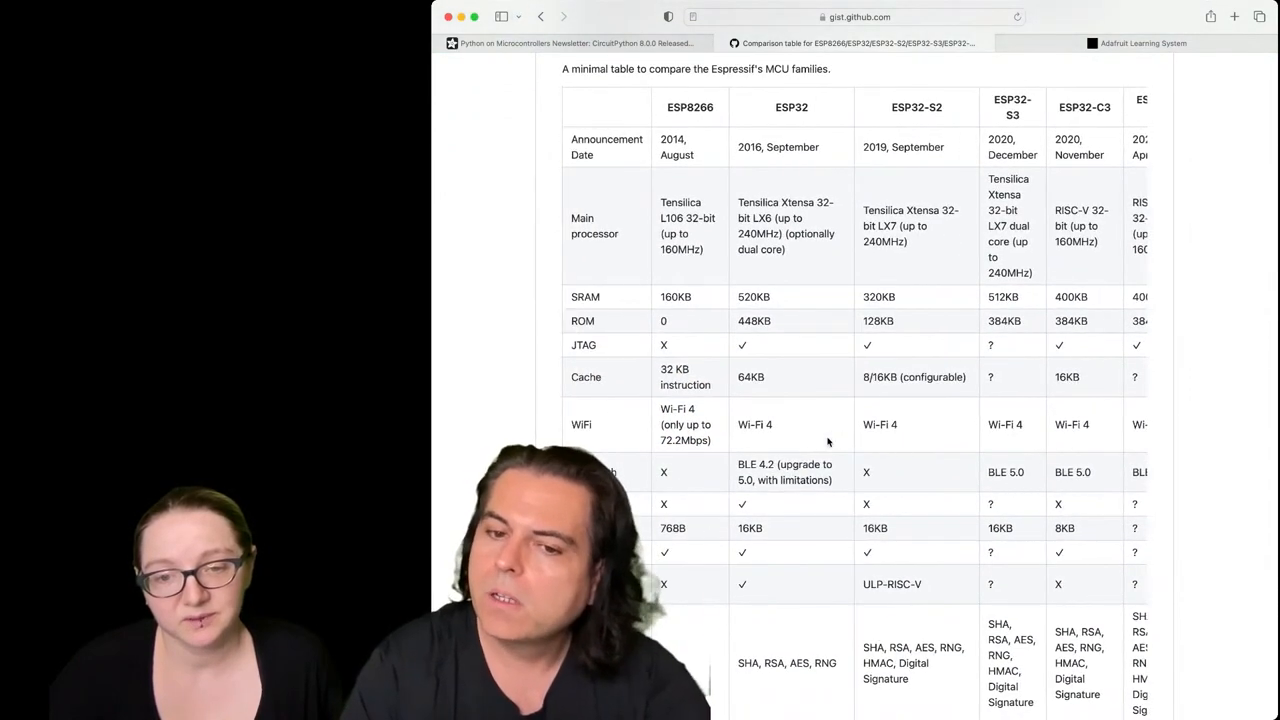
scroll("down", 3)
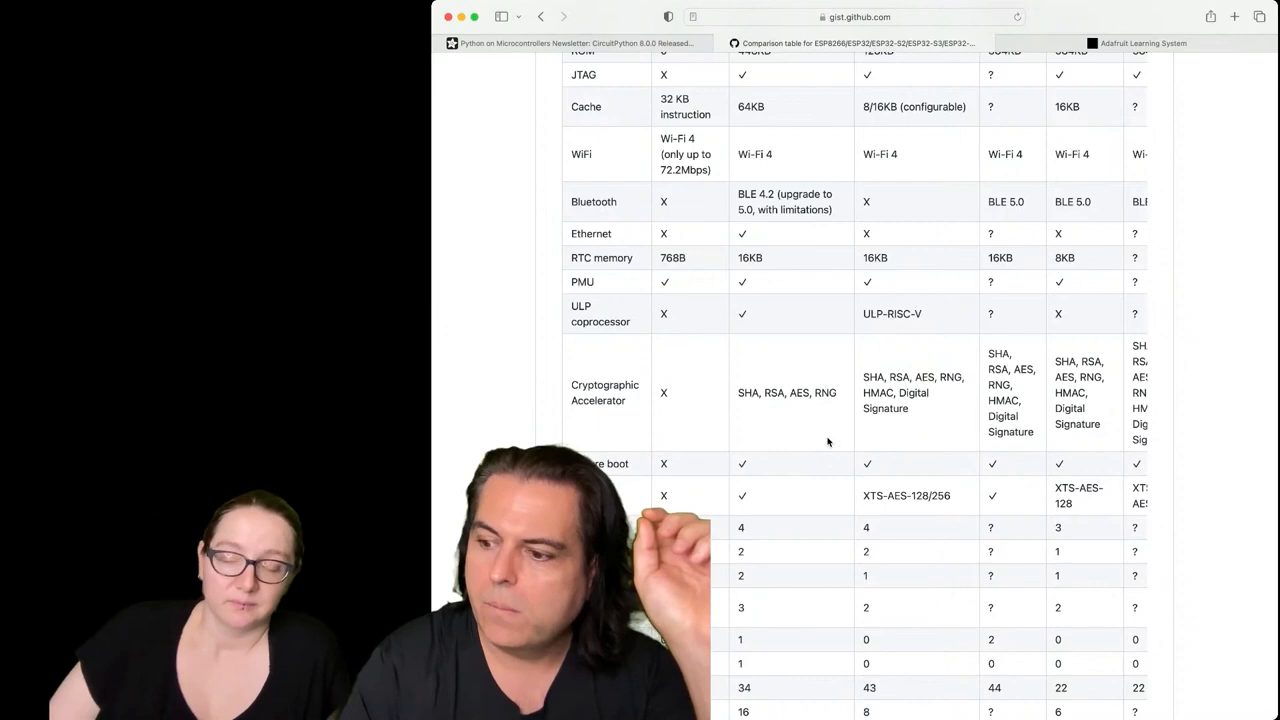
scroll("down", 3)
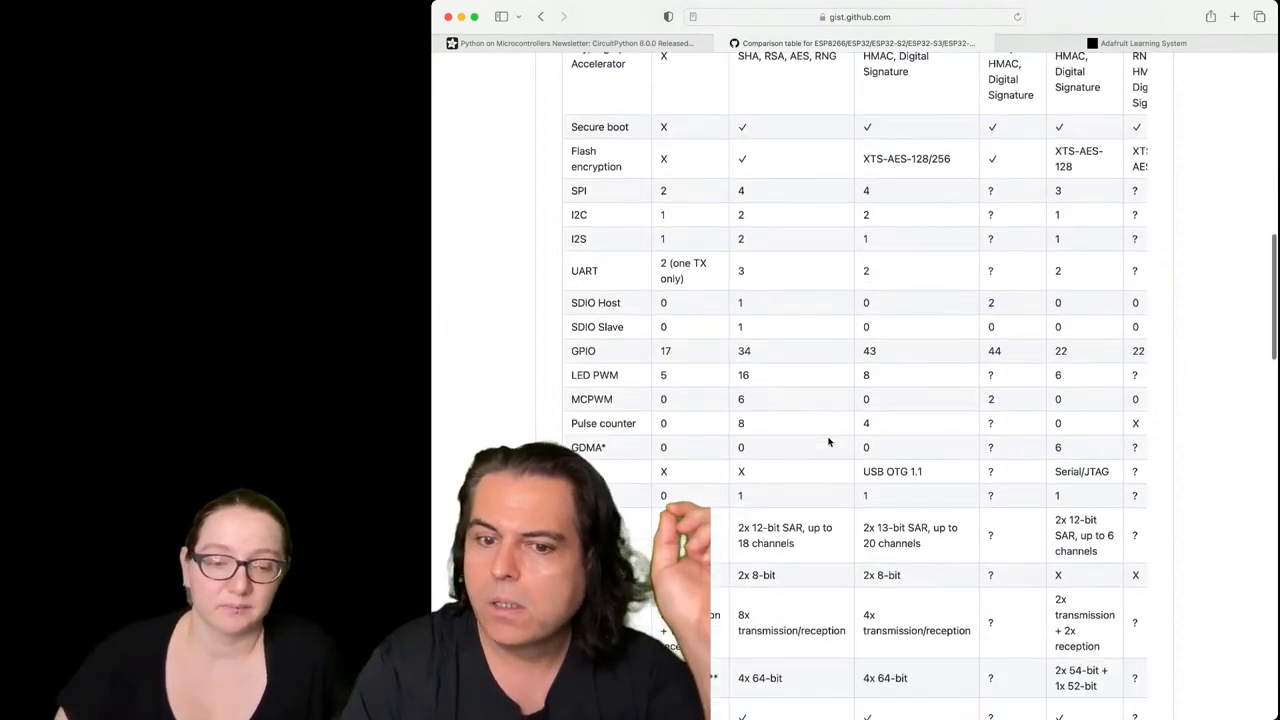
scroll("down", 3)
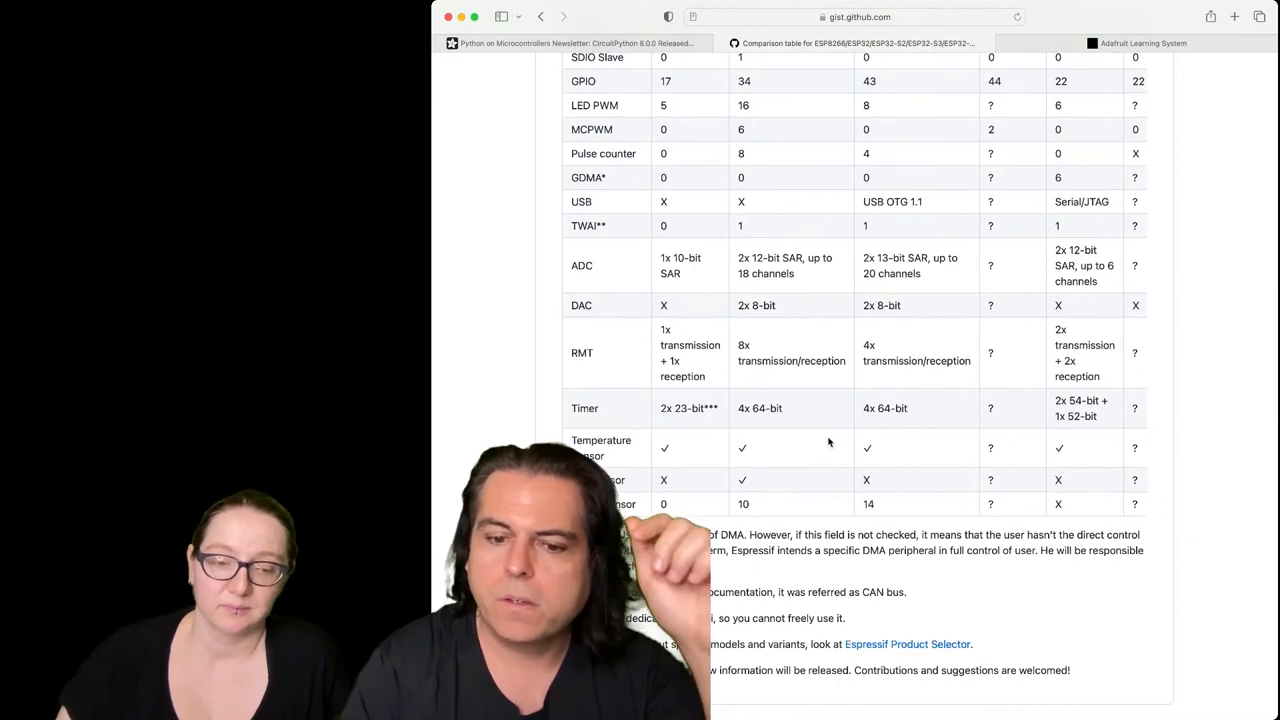
scroll("up", 3)
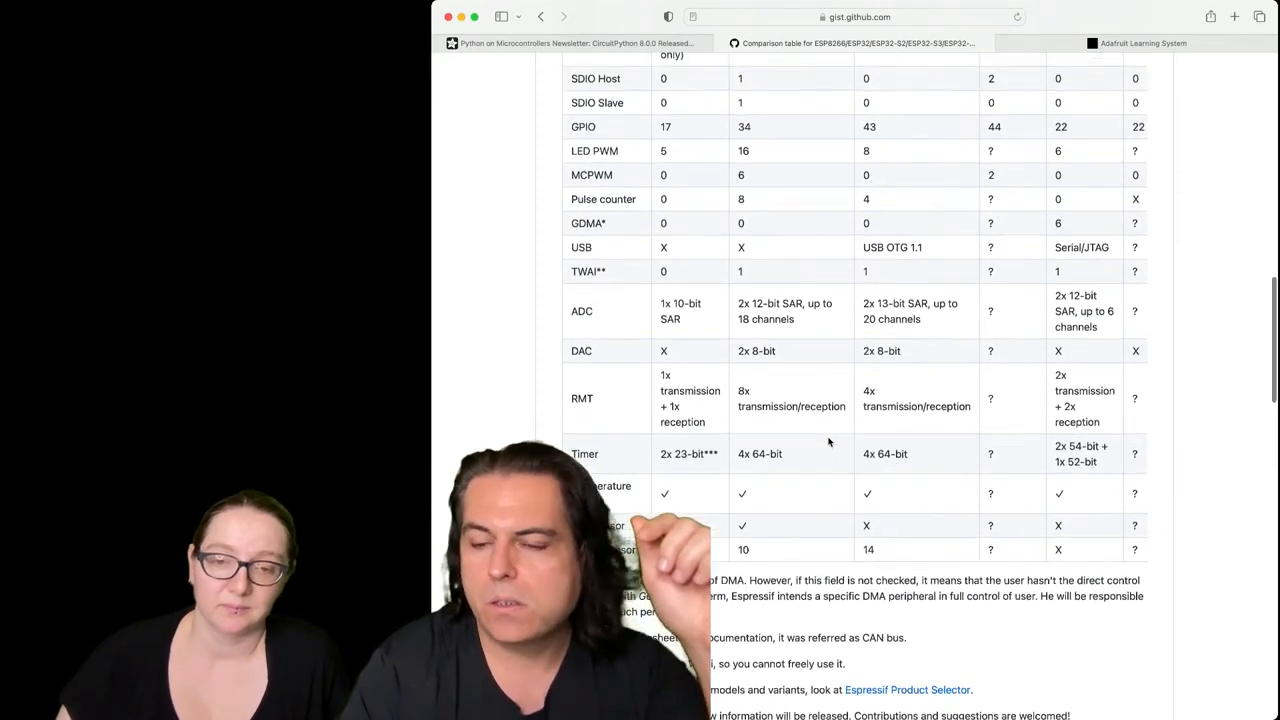
scroll("up", 3)
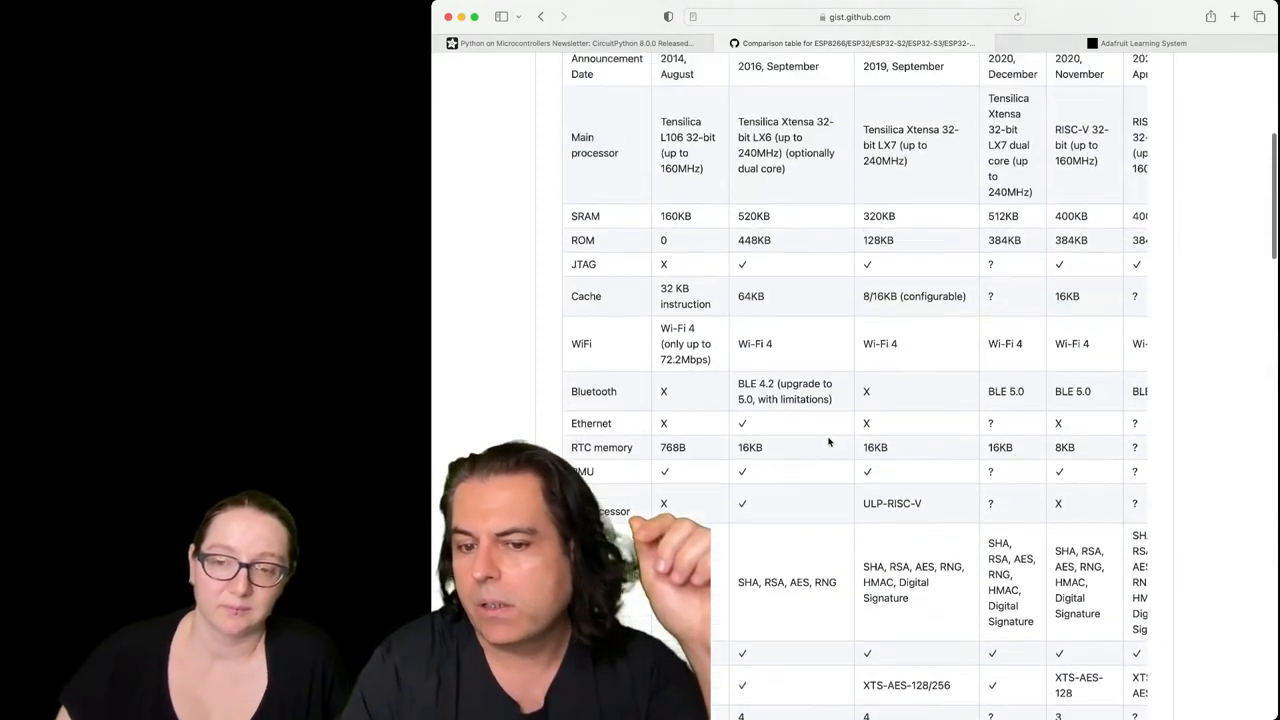
scroll("up", 3)
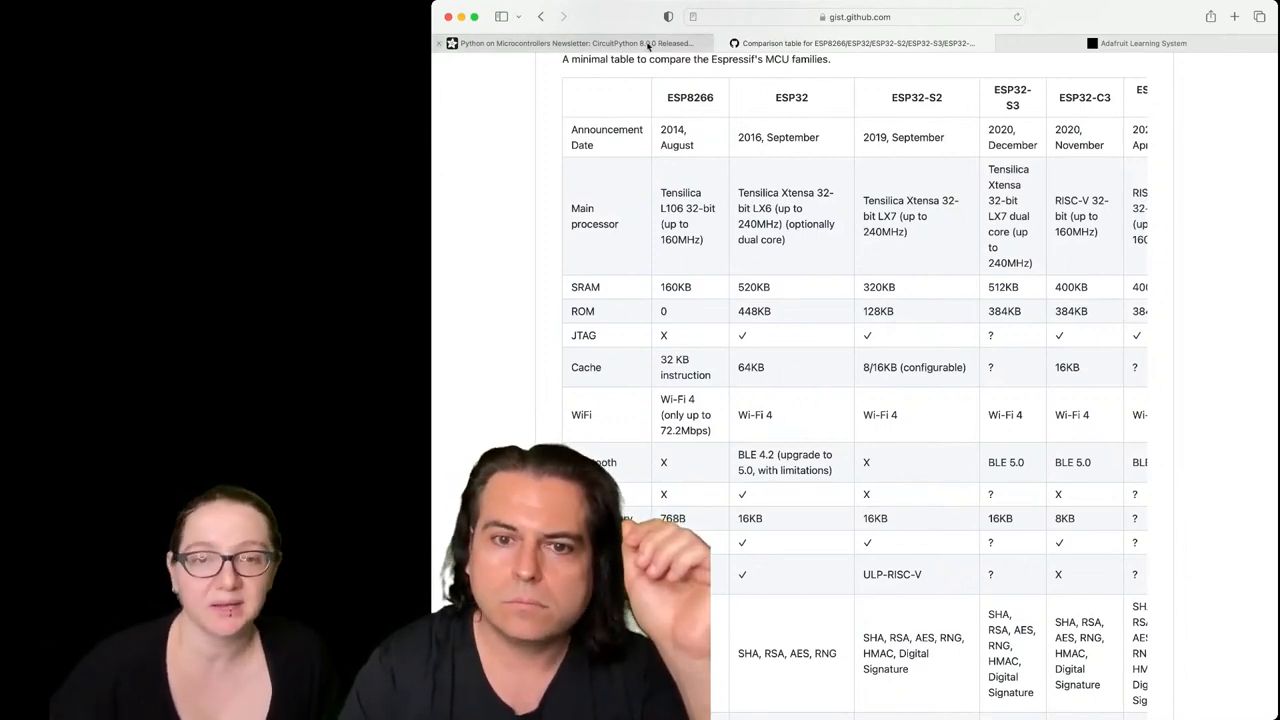
Step: Go back to the ESP32 Buyer's Guide and scroll to the ESP32-C3/S3 Wemos Lolin and Adafruit board recommendations
left_click(583, 43)
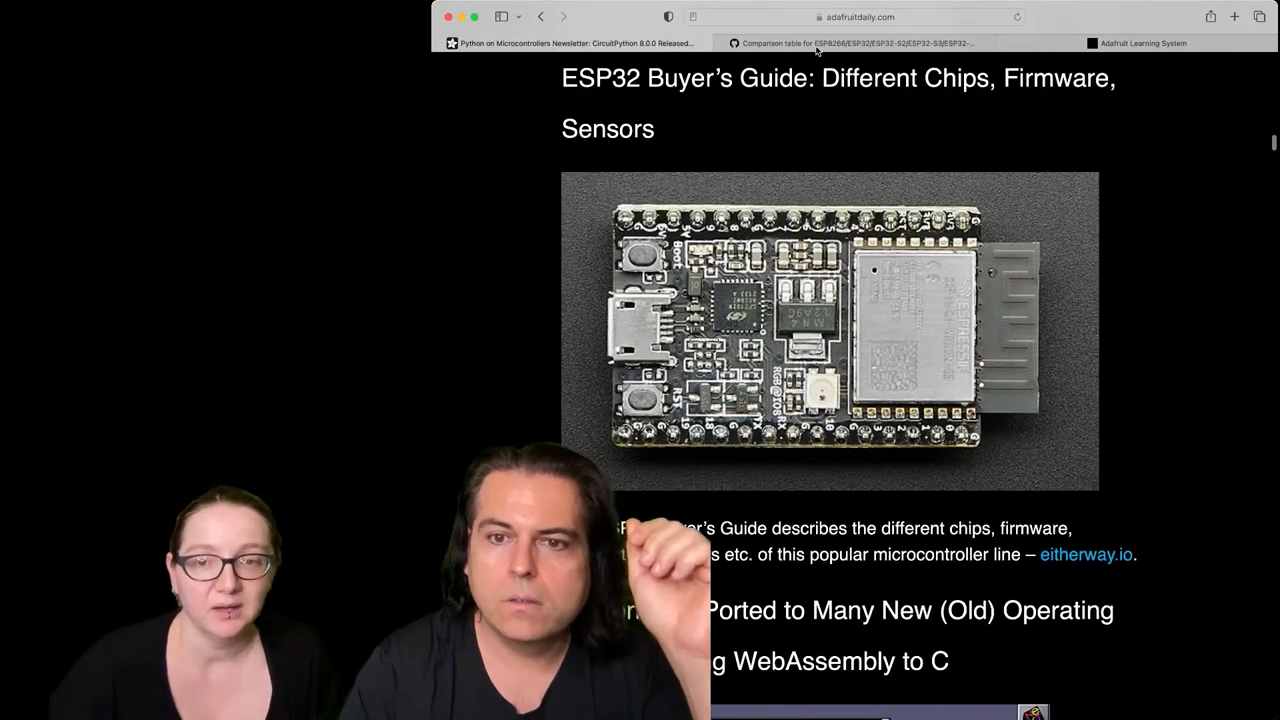
left_click(1085, 554)
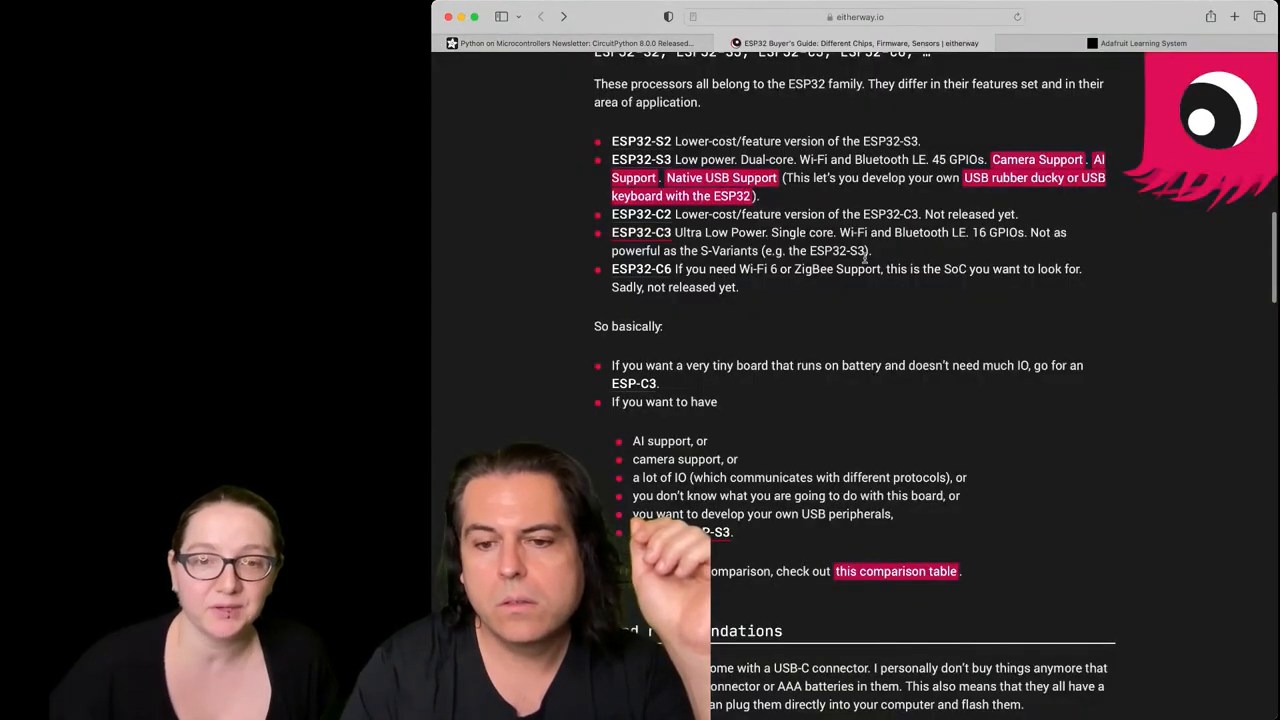
scroll("down", 3)
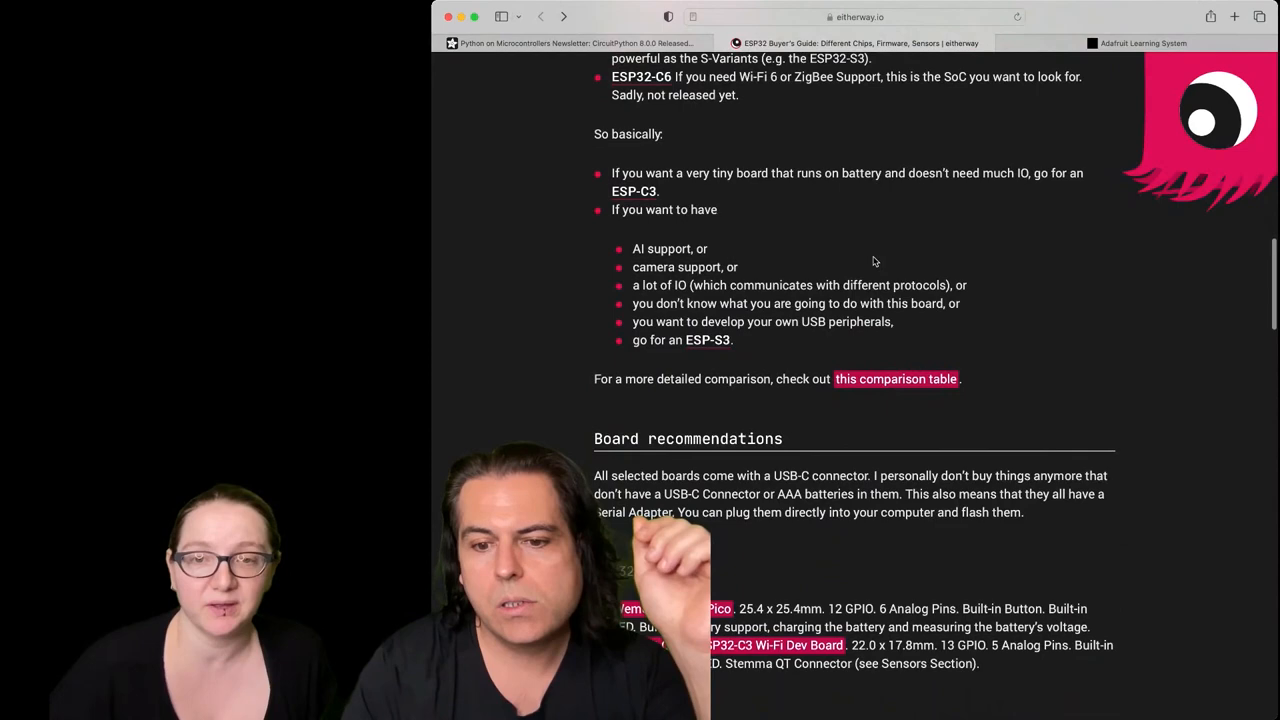
scroll("down", 3)
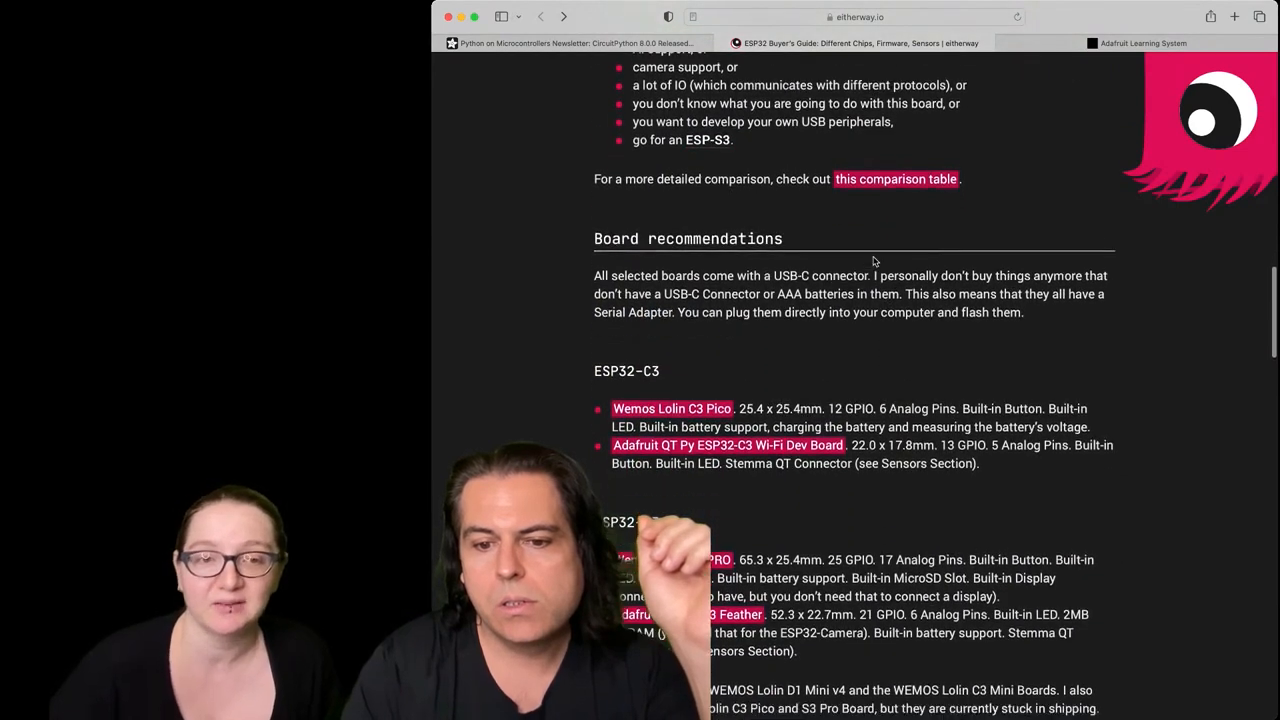
scroll("down", 3)
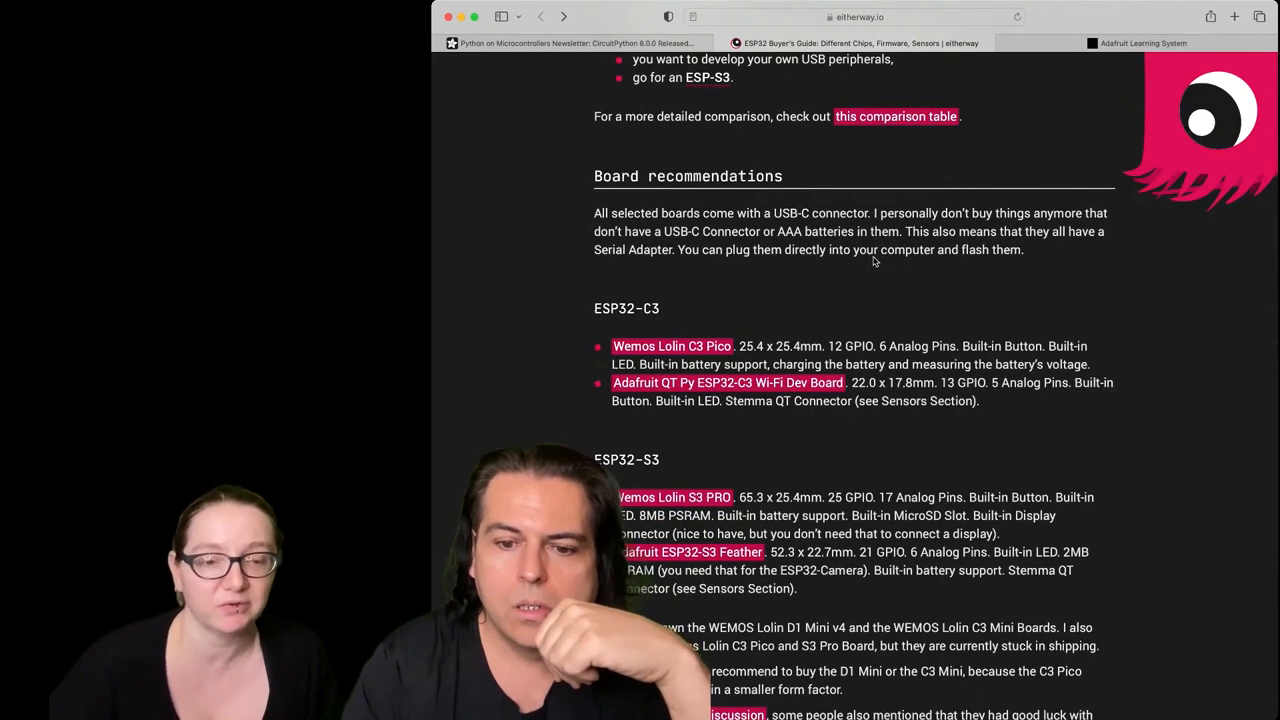
scroll("down", 3)
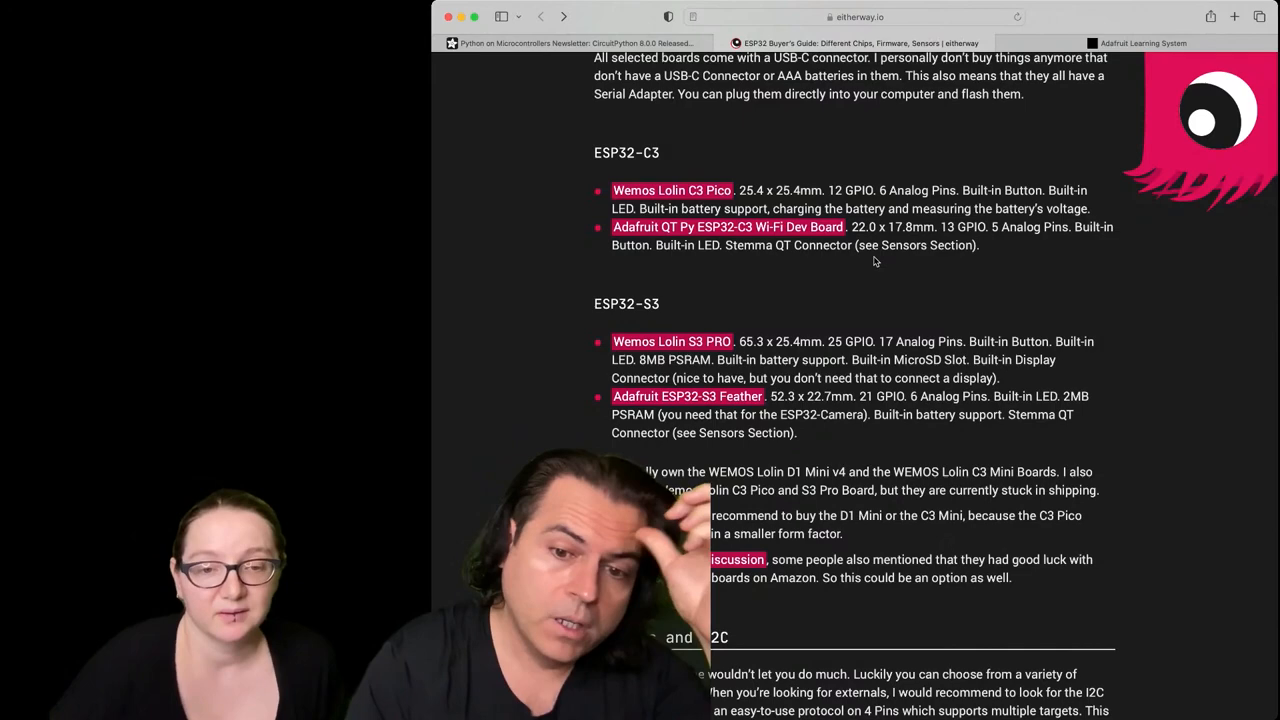
Step: Scroll down to the 'Sensors and I2C' section, then back up to the ESP8266 vs ESP32 section
scroll("down", 3)
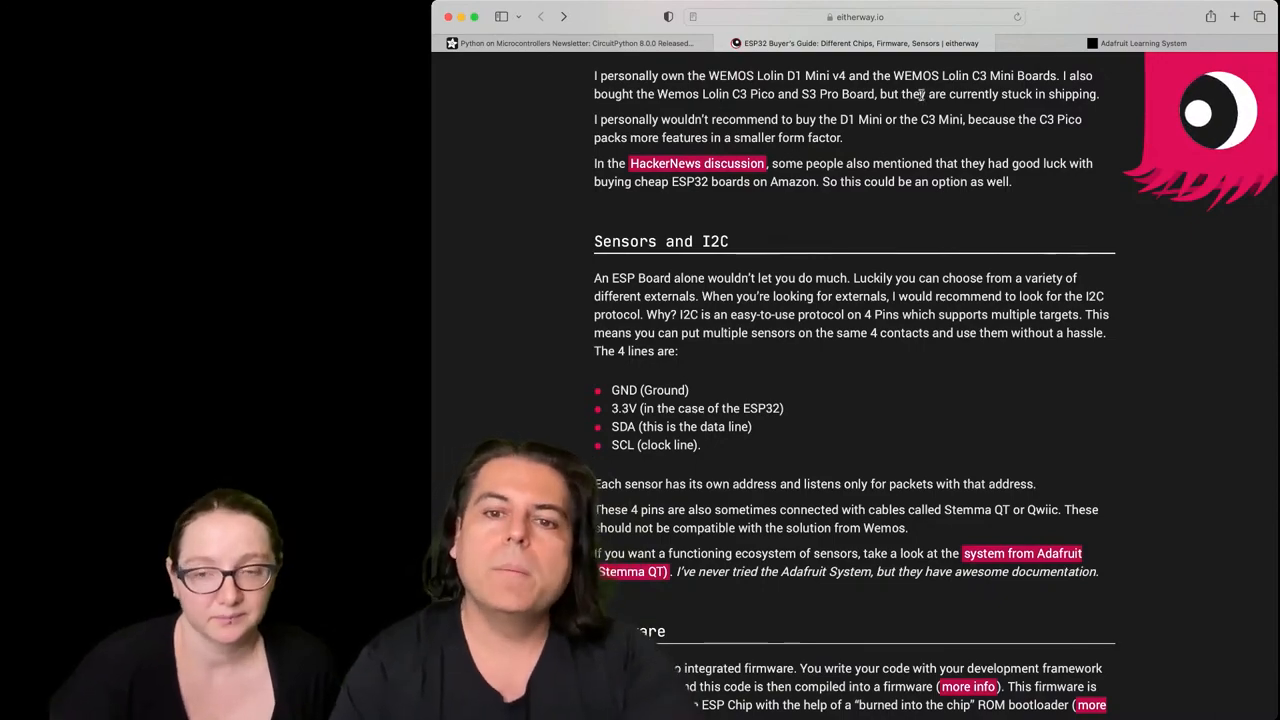
scroll("up", 3)
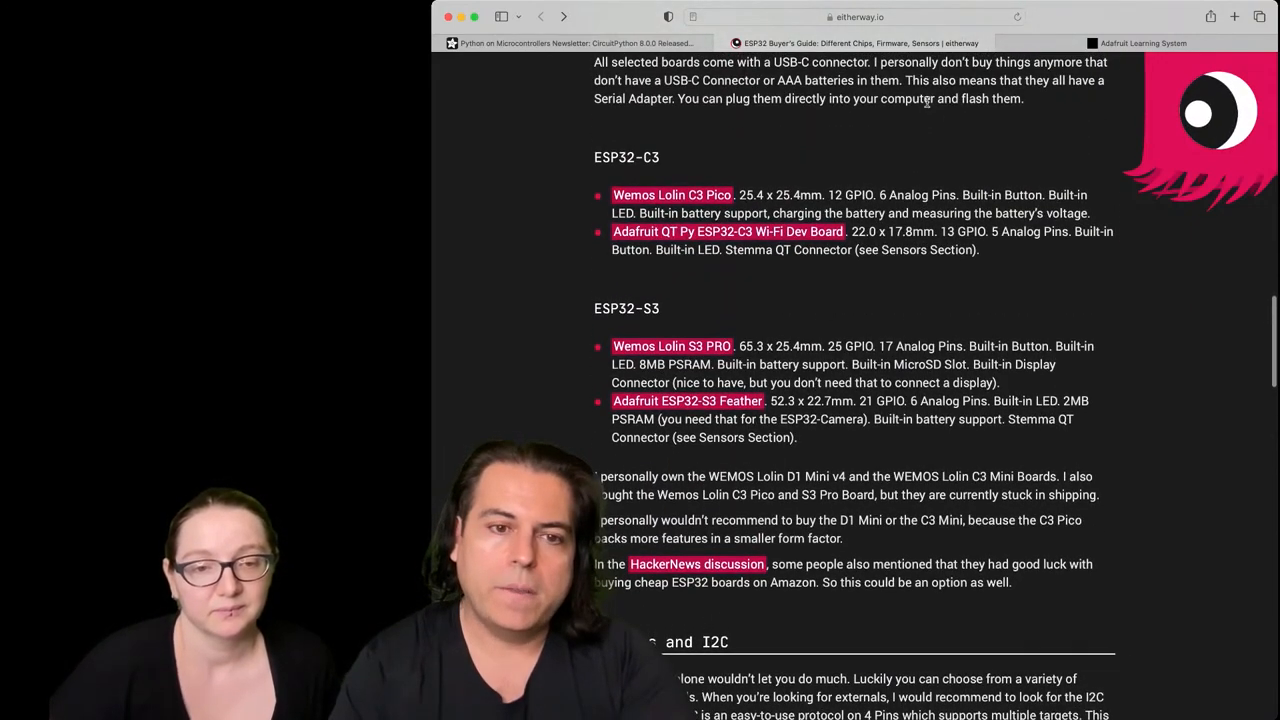
scroll("up", 3)
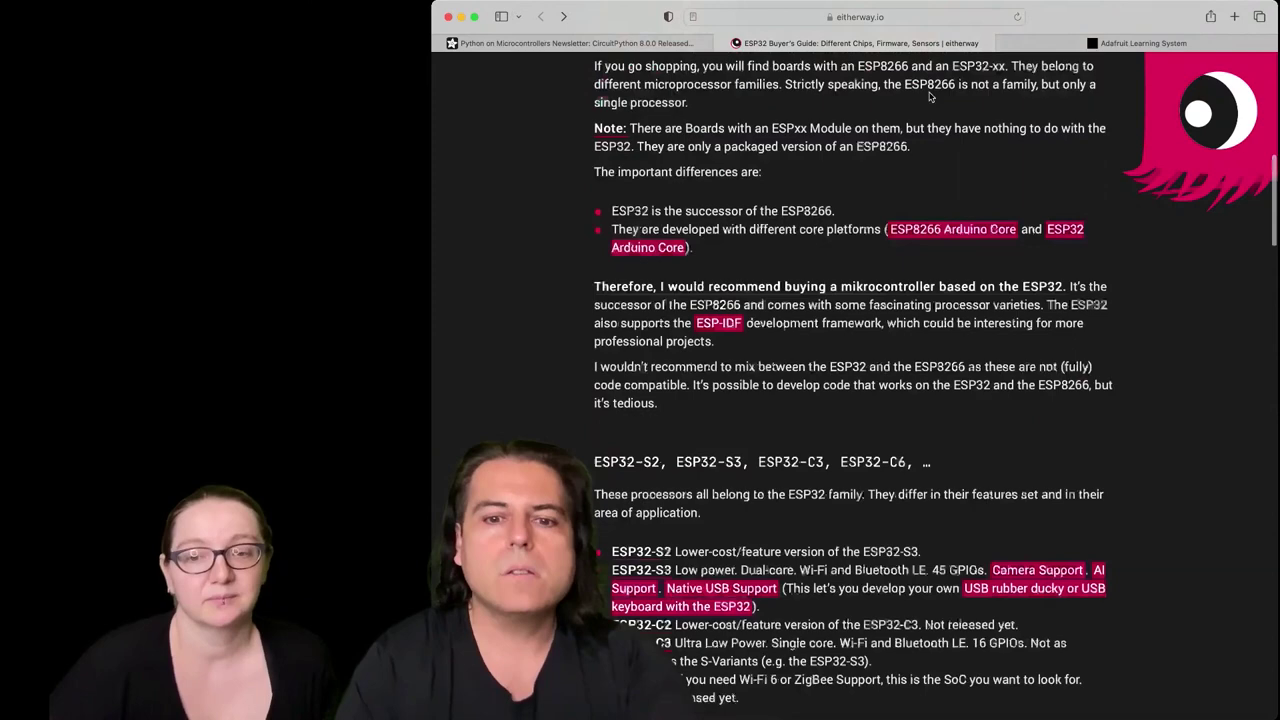
scroll("up", 3)
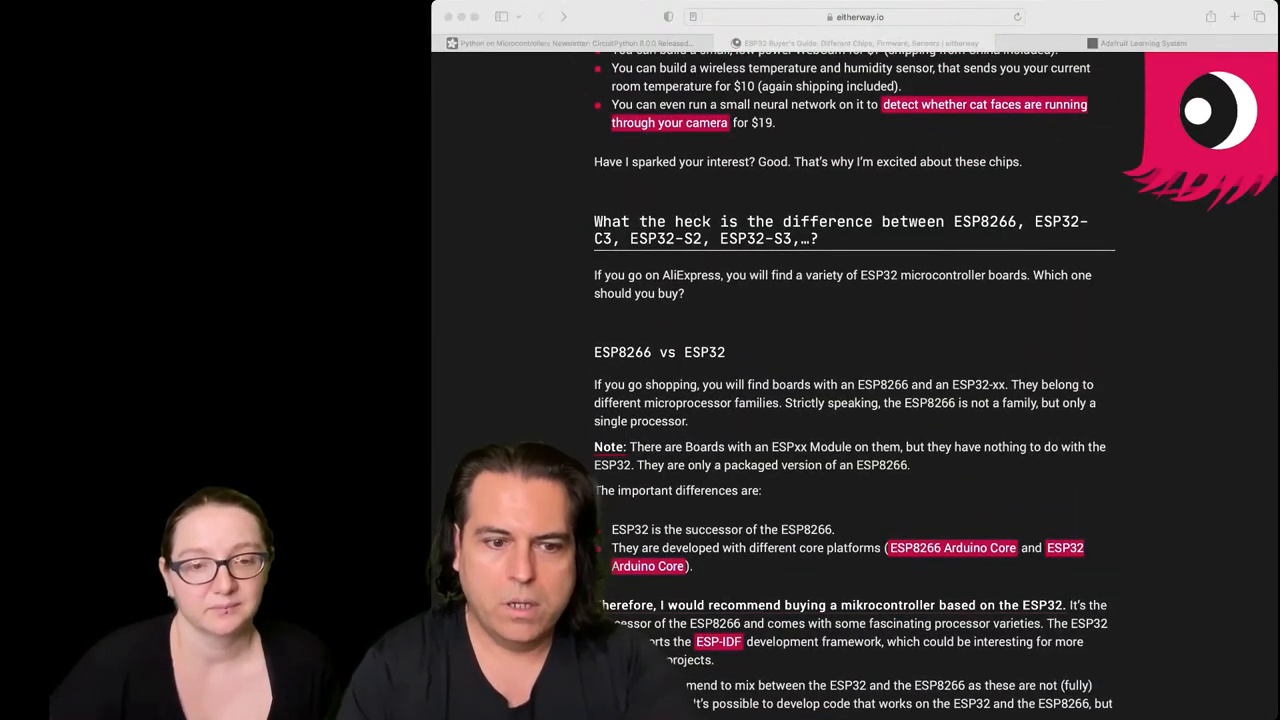